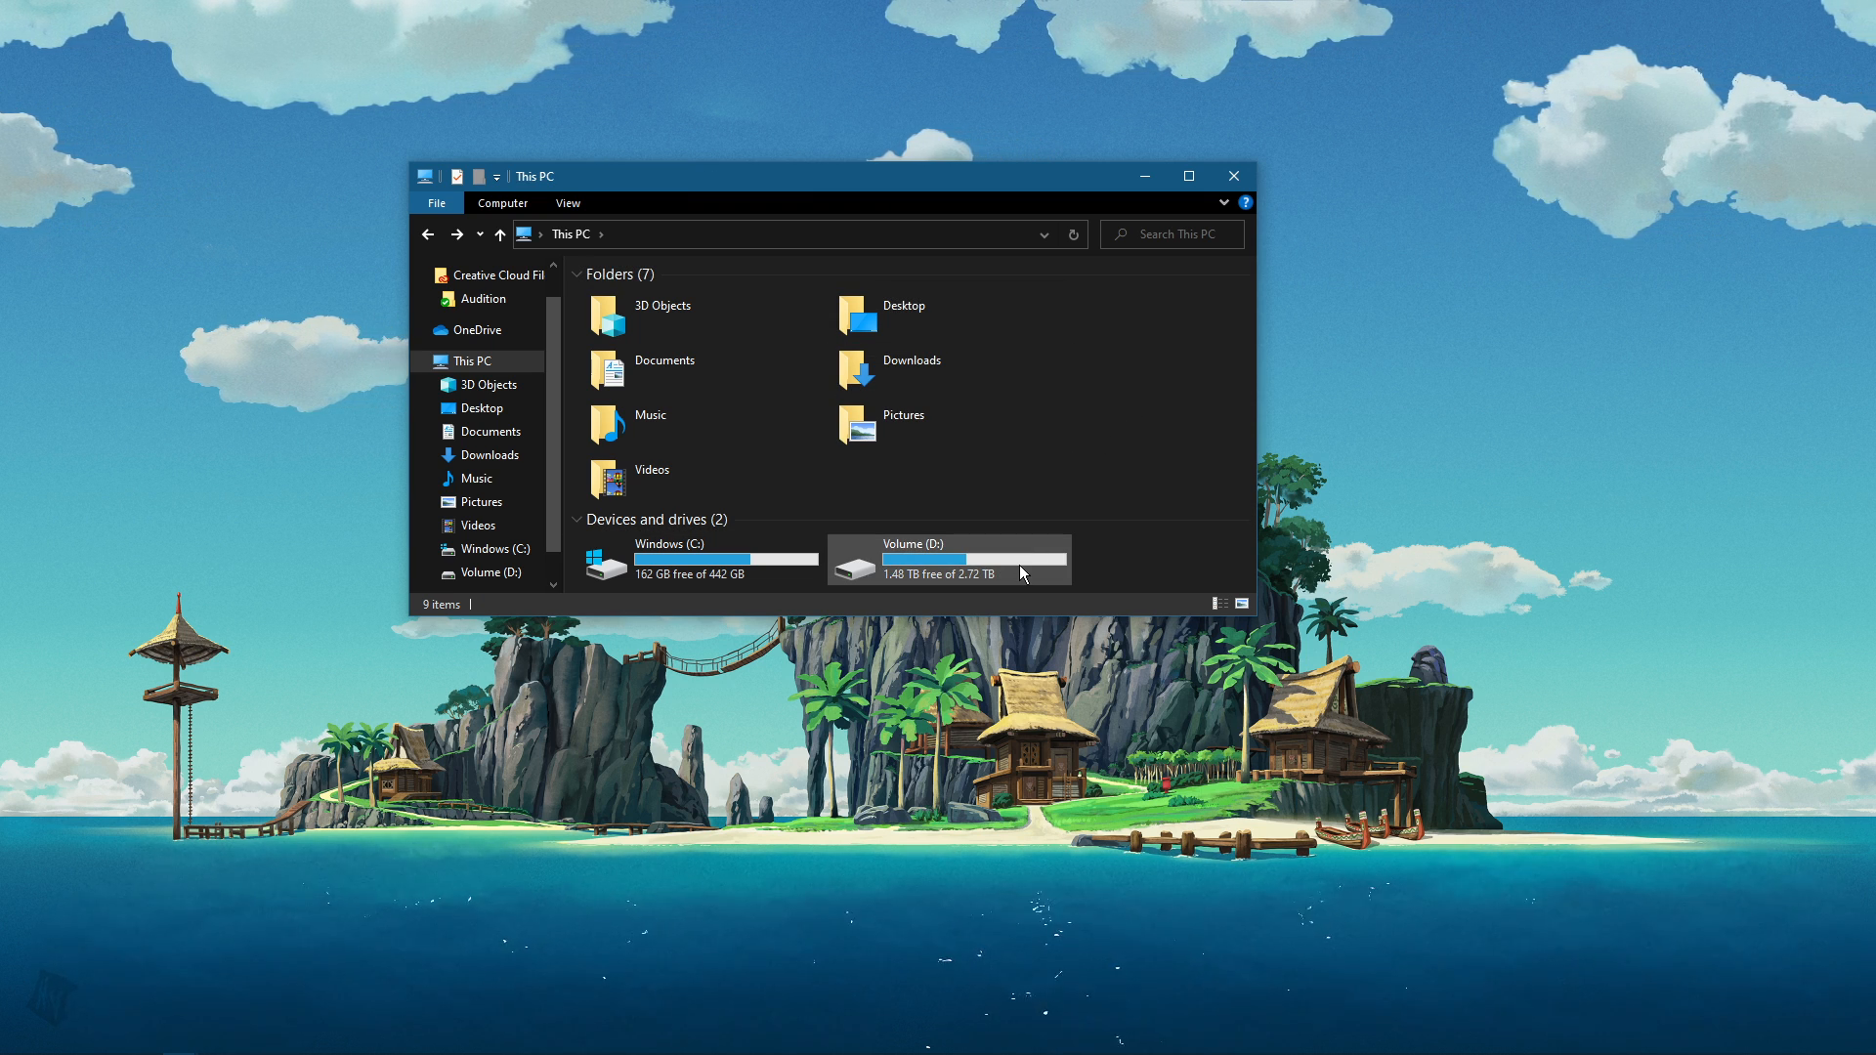
pyautogui.moveTo(1024, 571)
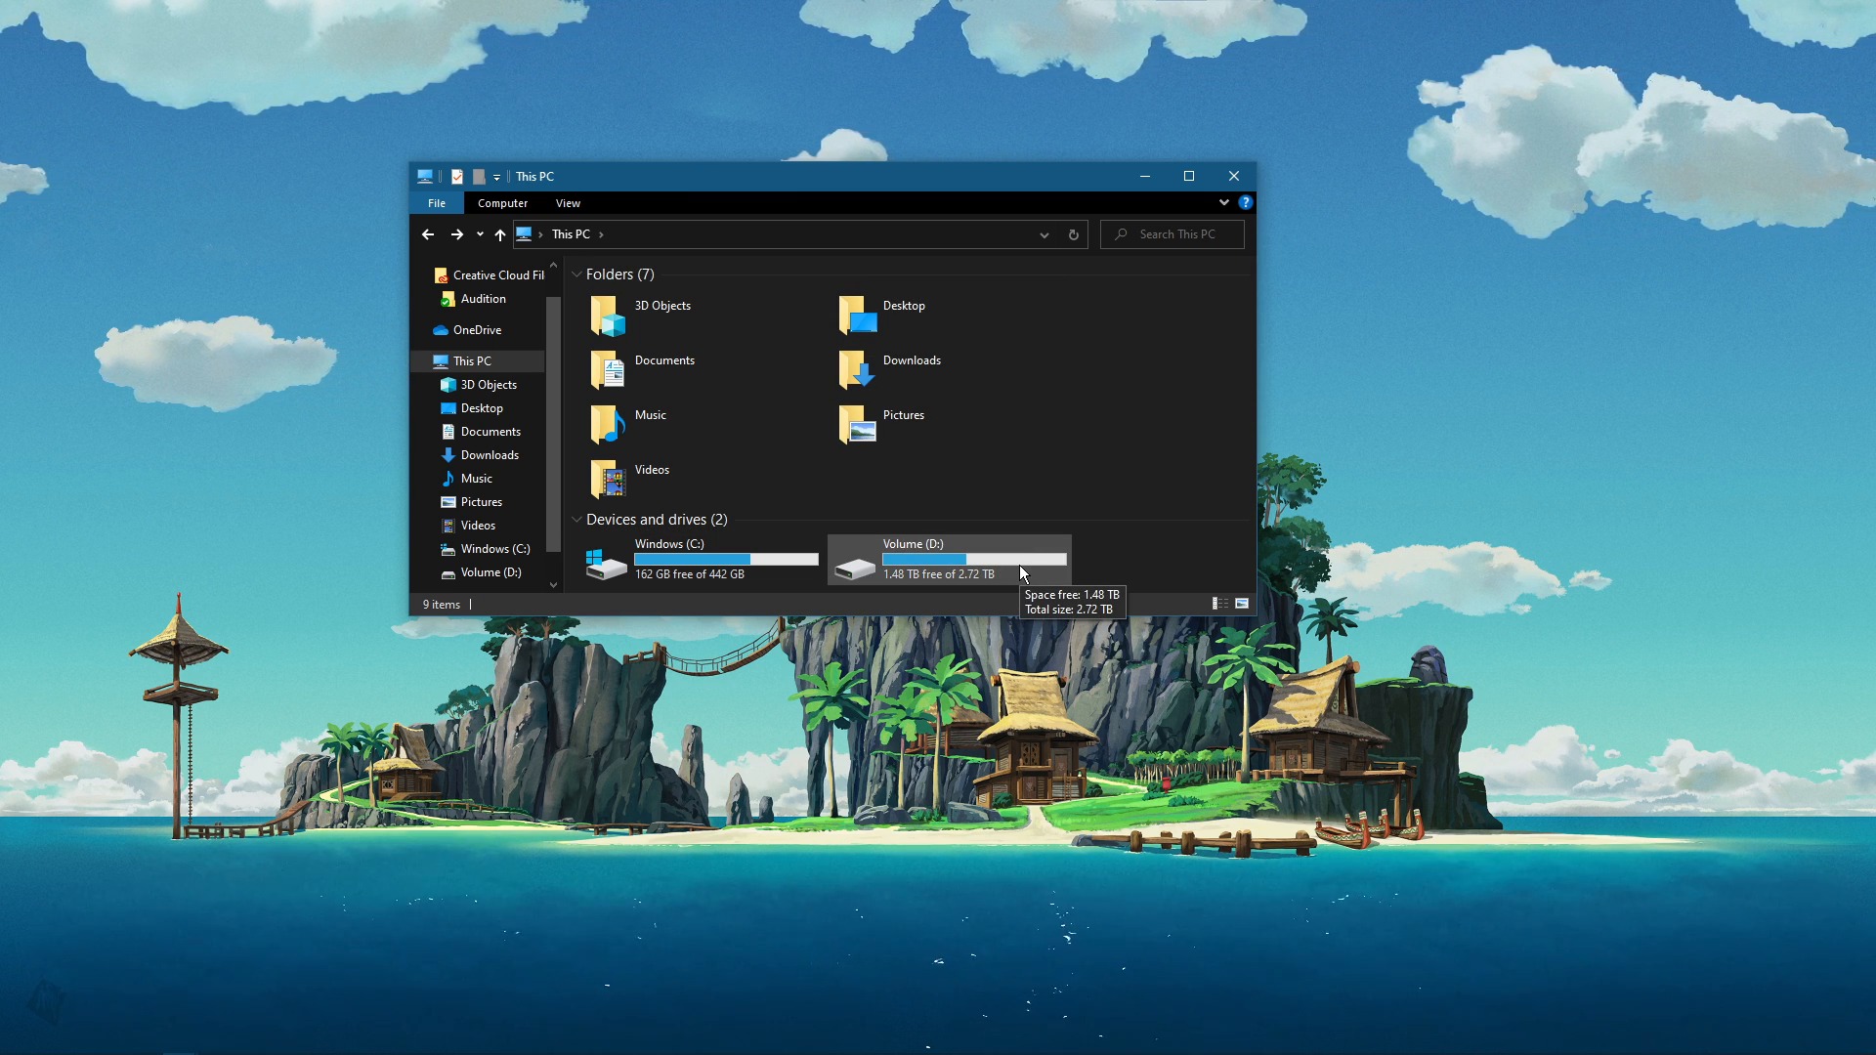
# Open Volume (D:) in This PC to reach the Genshin Impact Game folder.
pyautogui.doubleClick(947, 559)
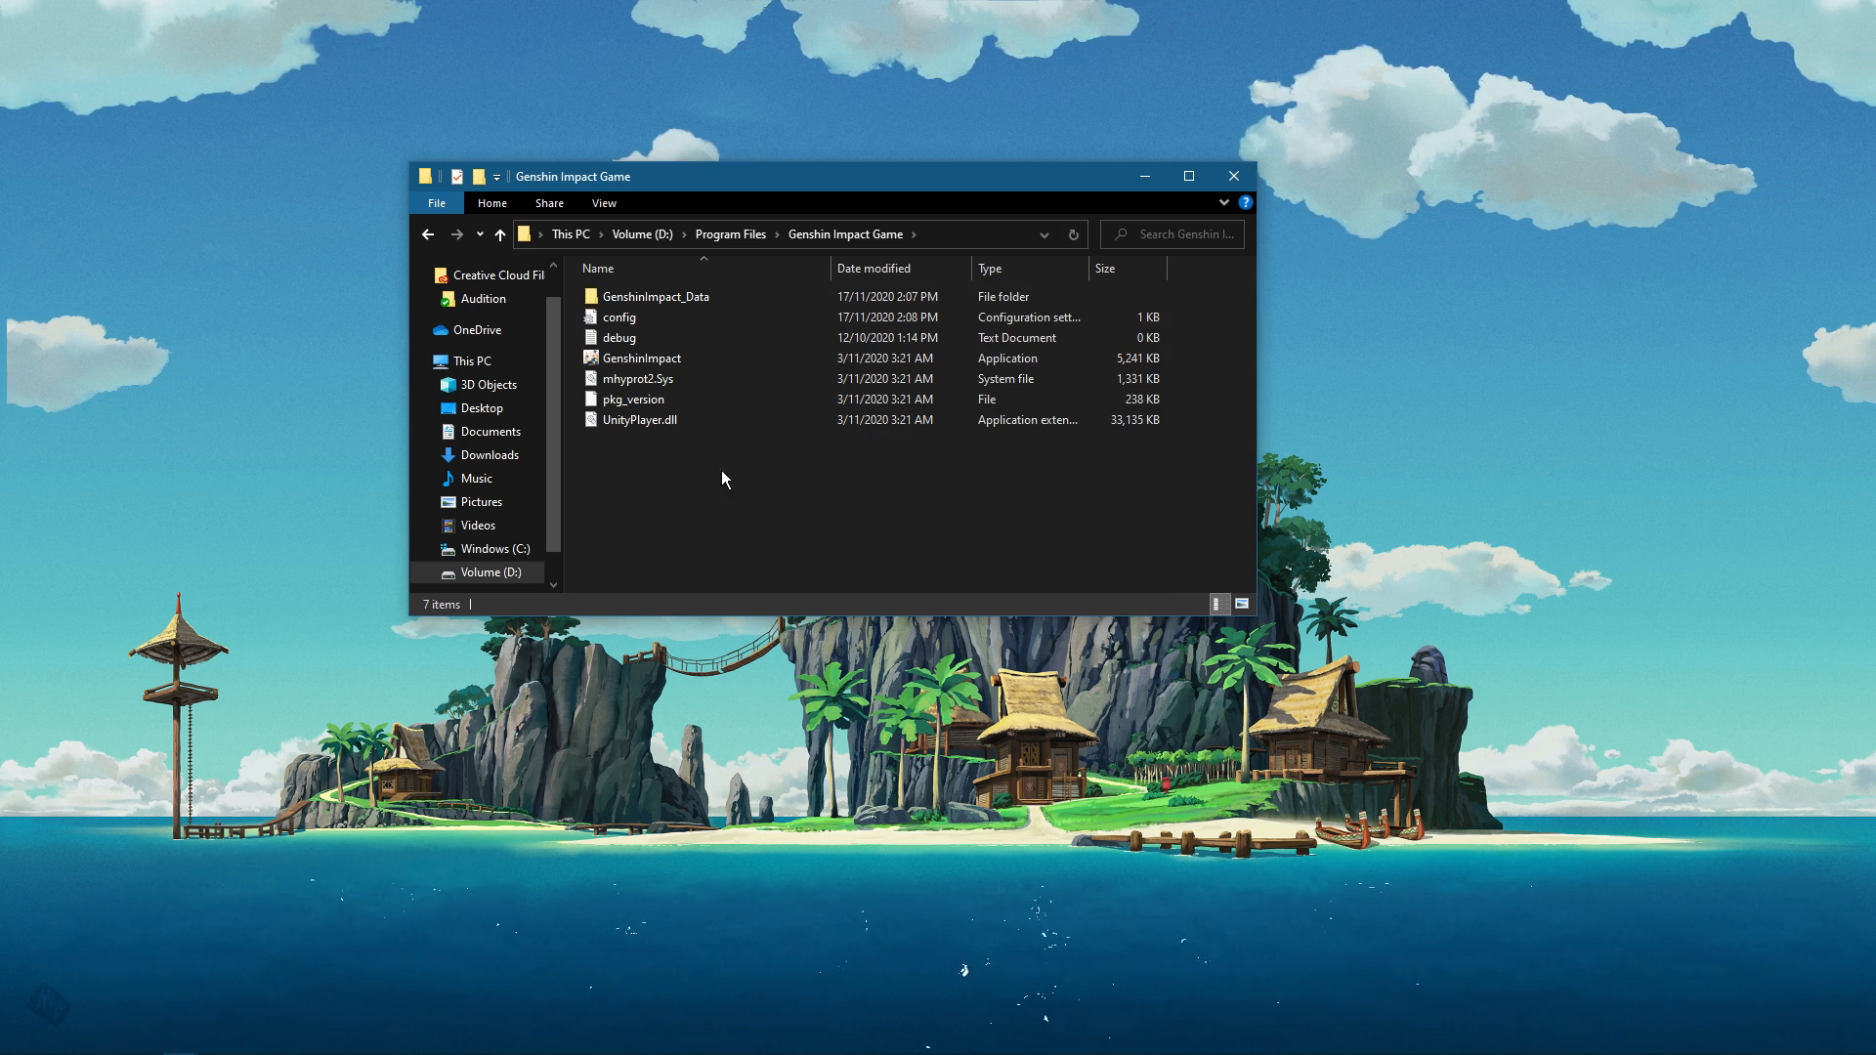
# Disable fullscreen optimizations for GenshinImpact.exe in its Compatibility properties and confirm with OK.
pyautogui.rightClick(641, 358)
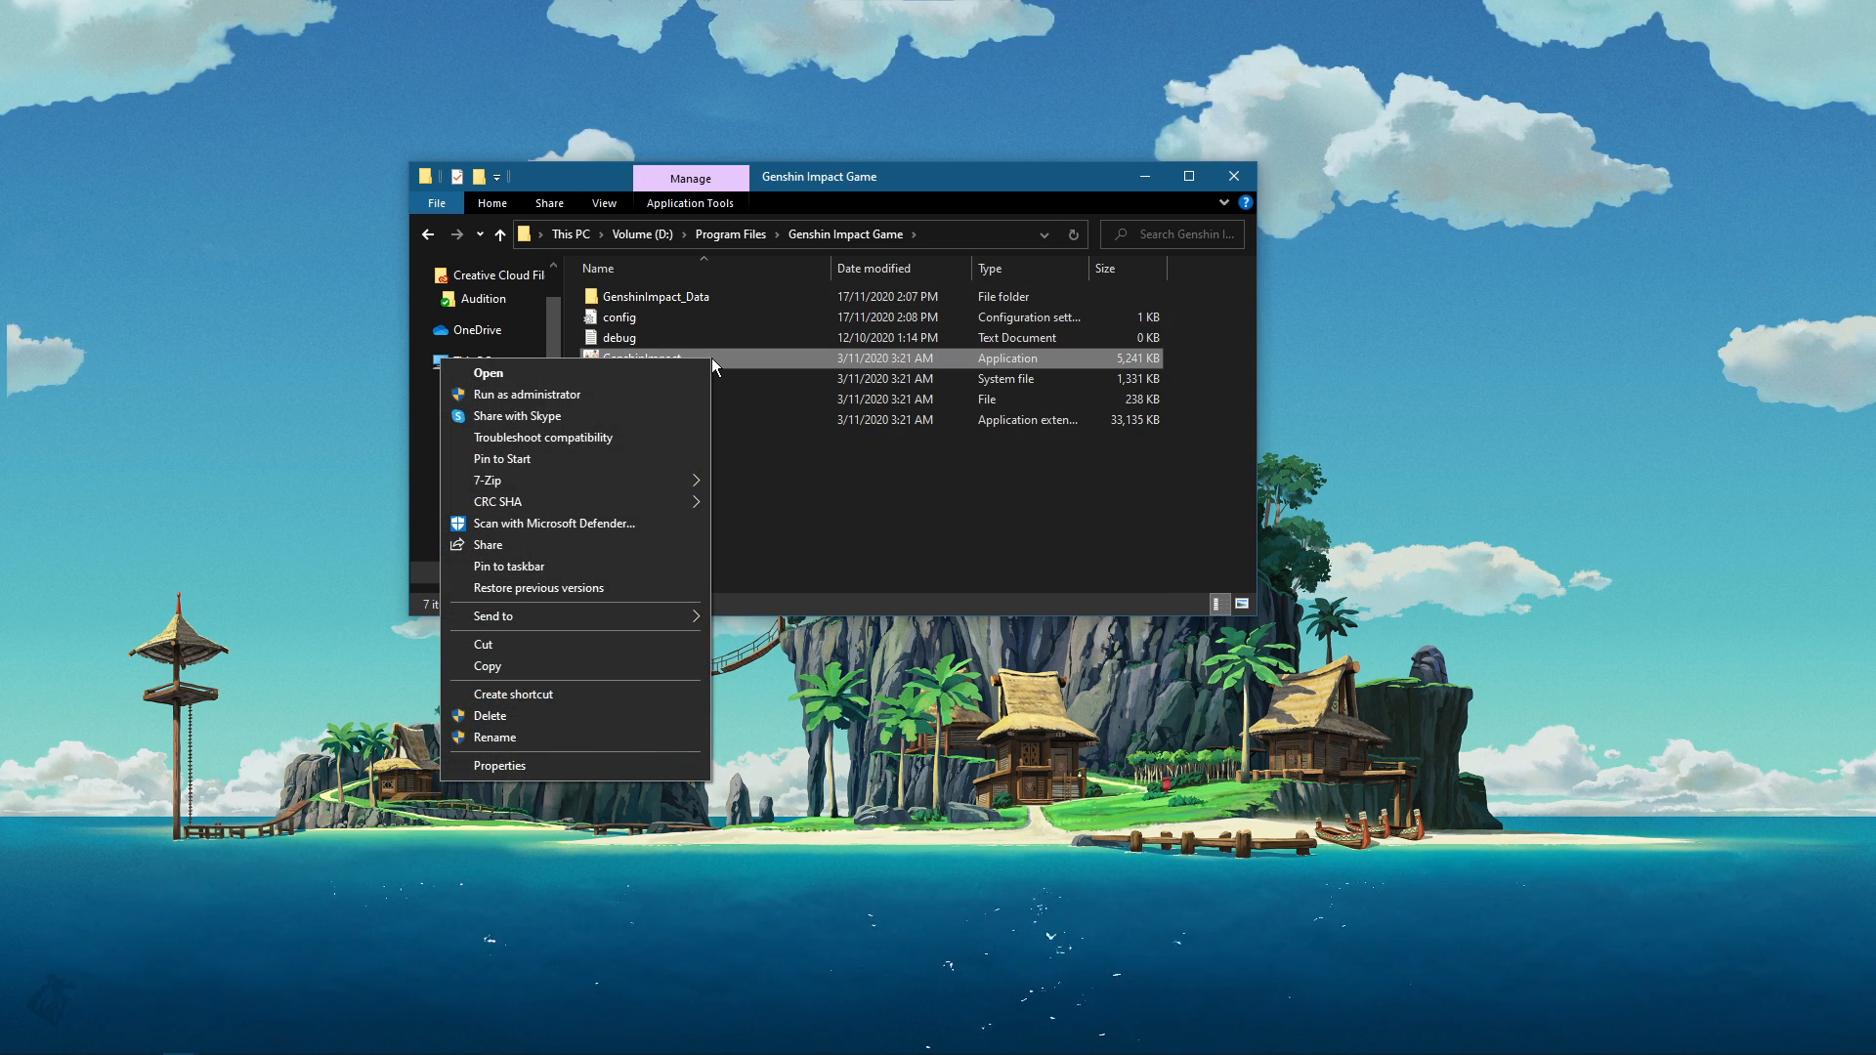
pyautogui.click(498, 766)
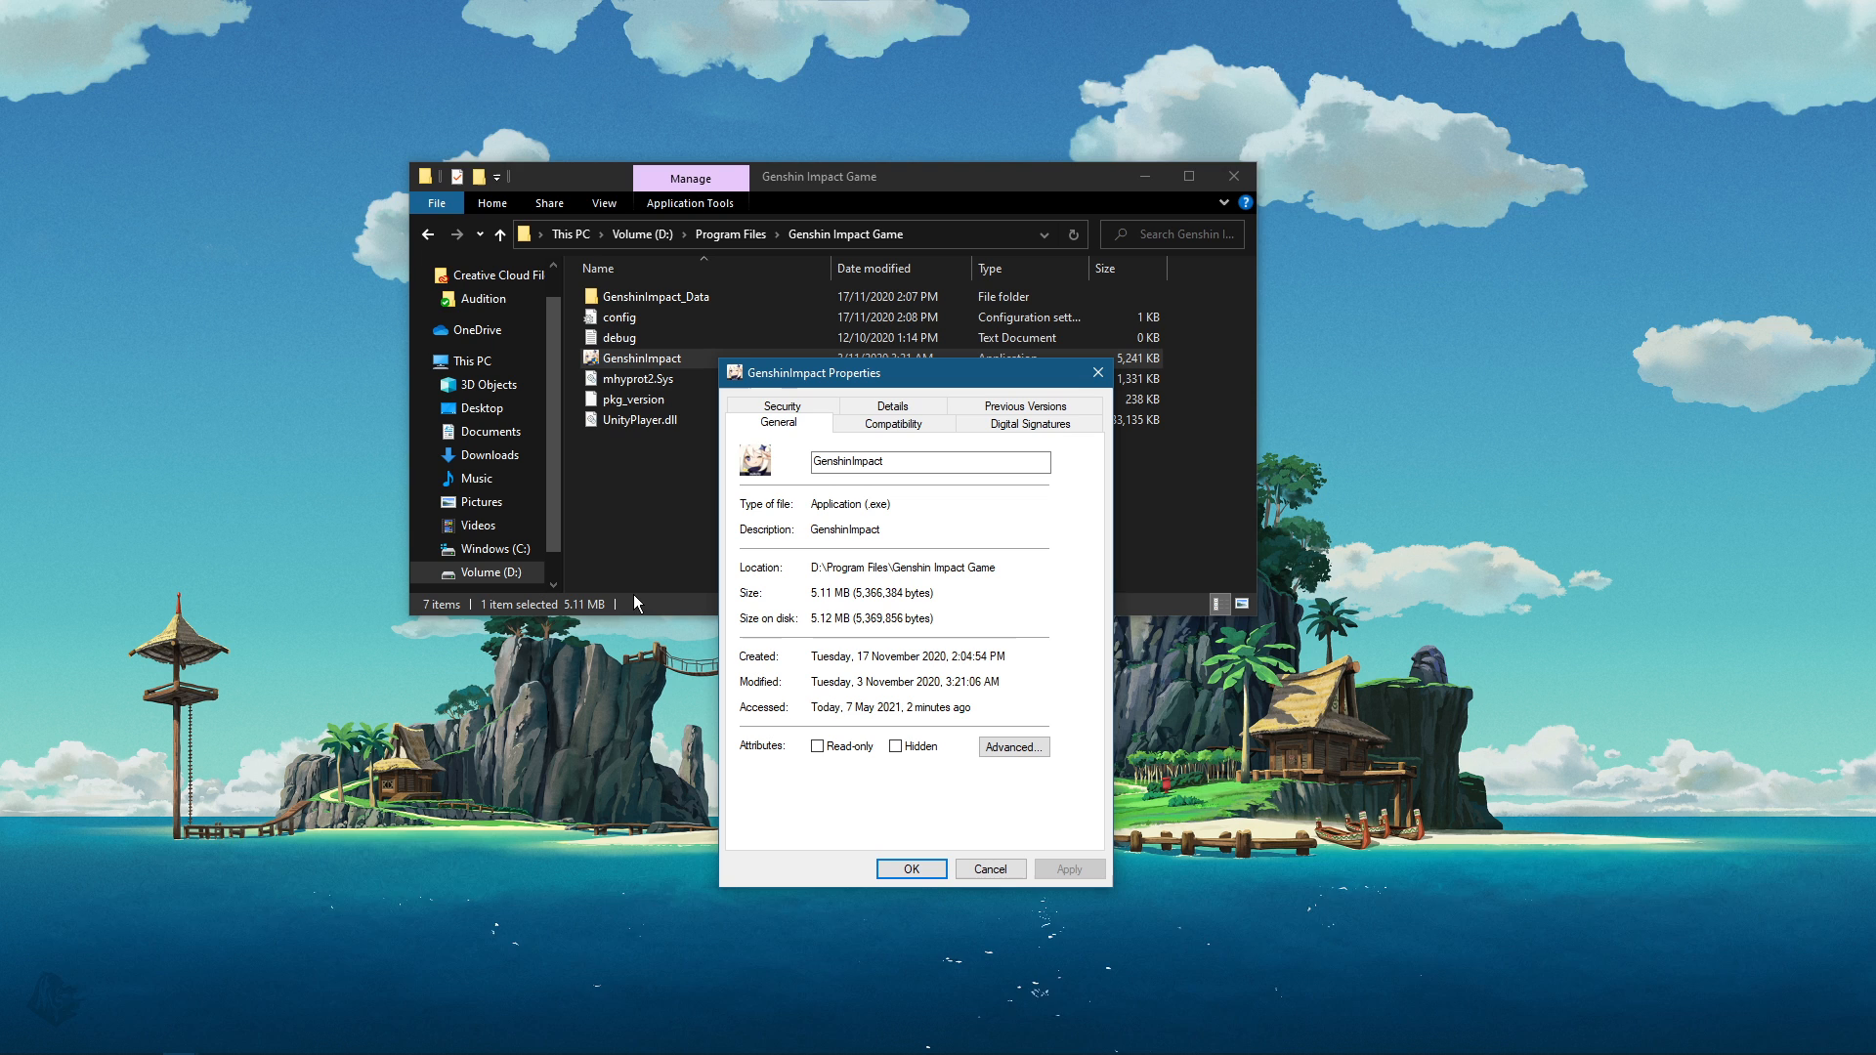
pyautogui.moveTo(842, 371); pyautogui.dragTo(855, 164)
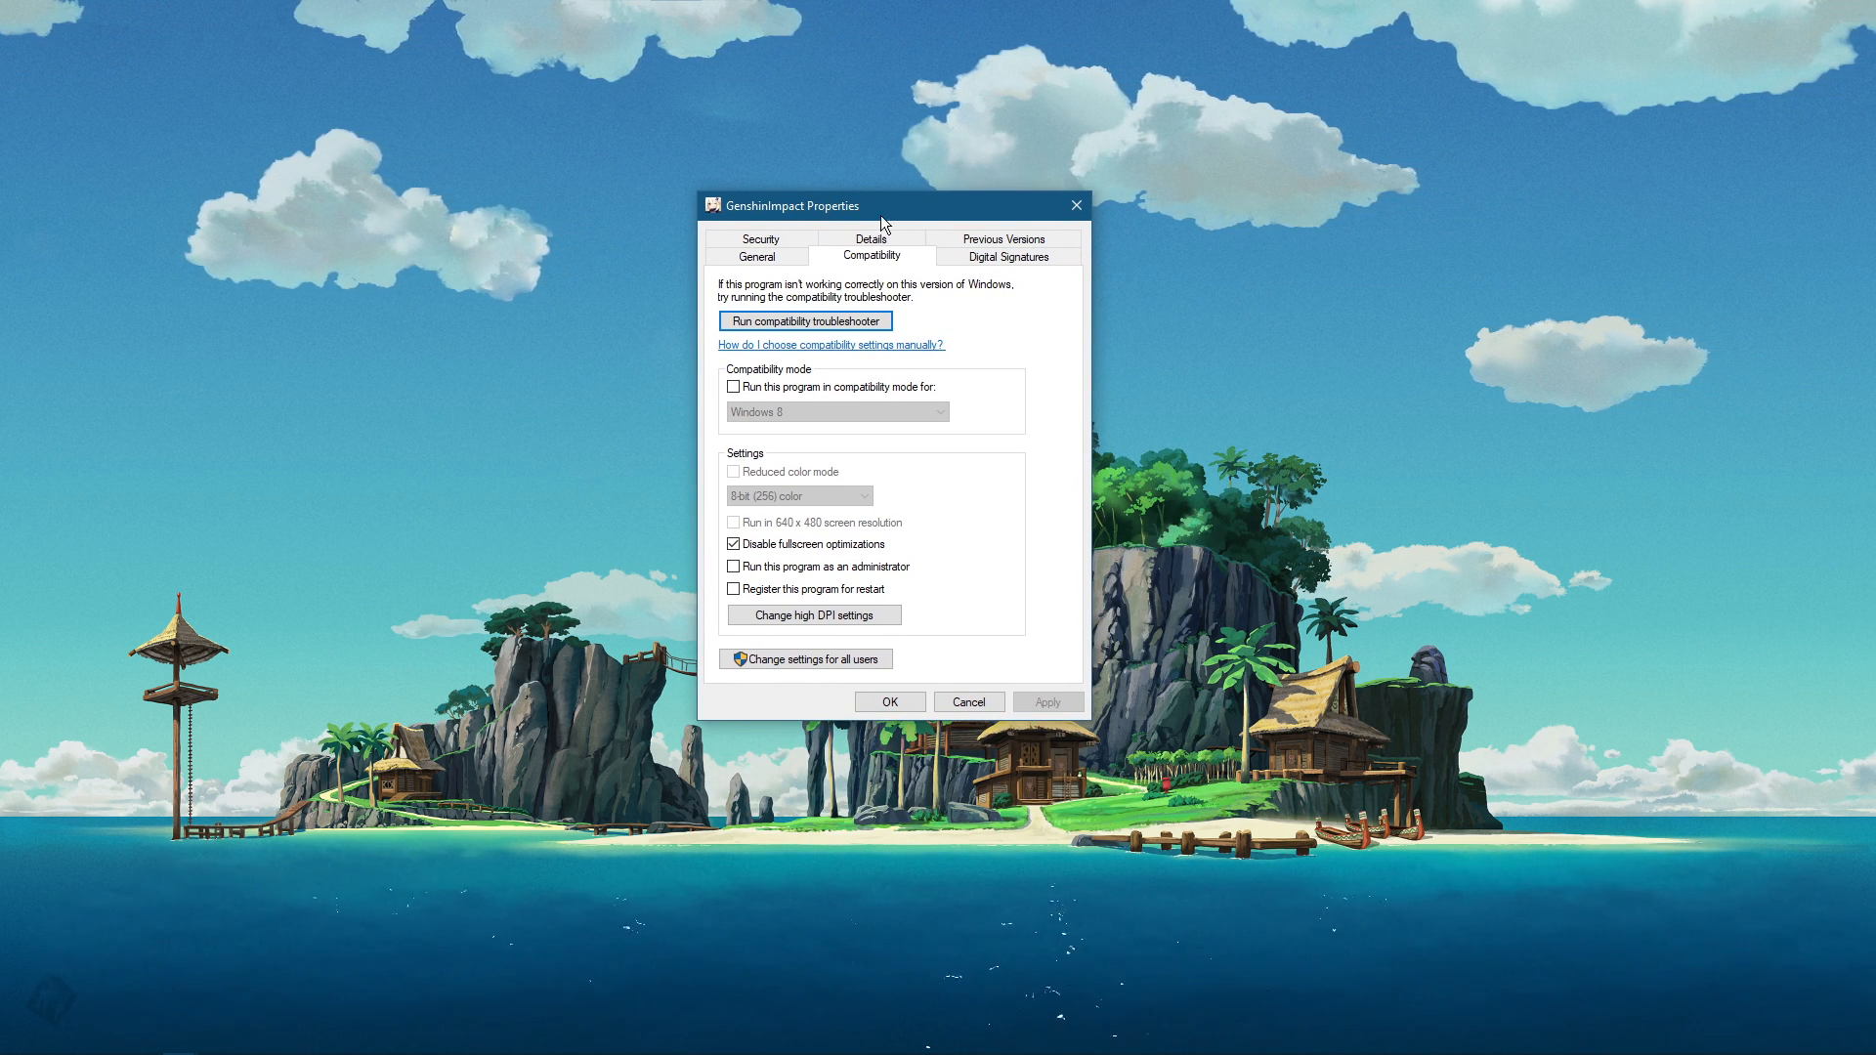
pyautogui.moveTo(834, 373)
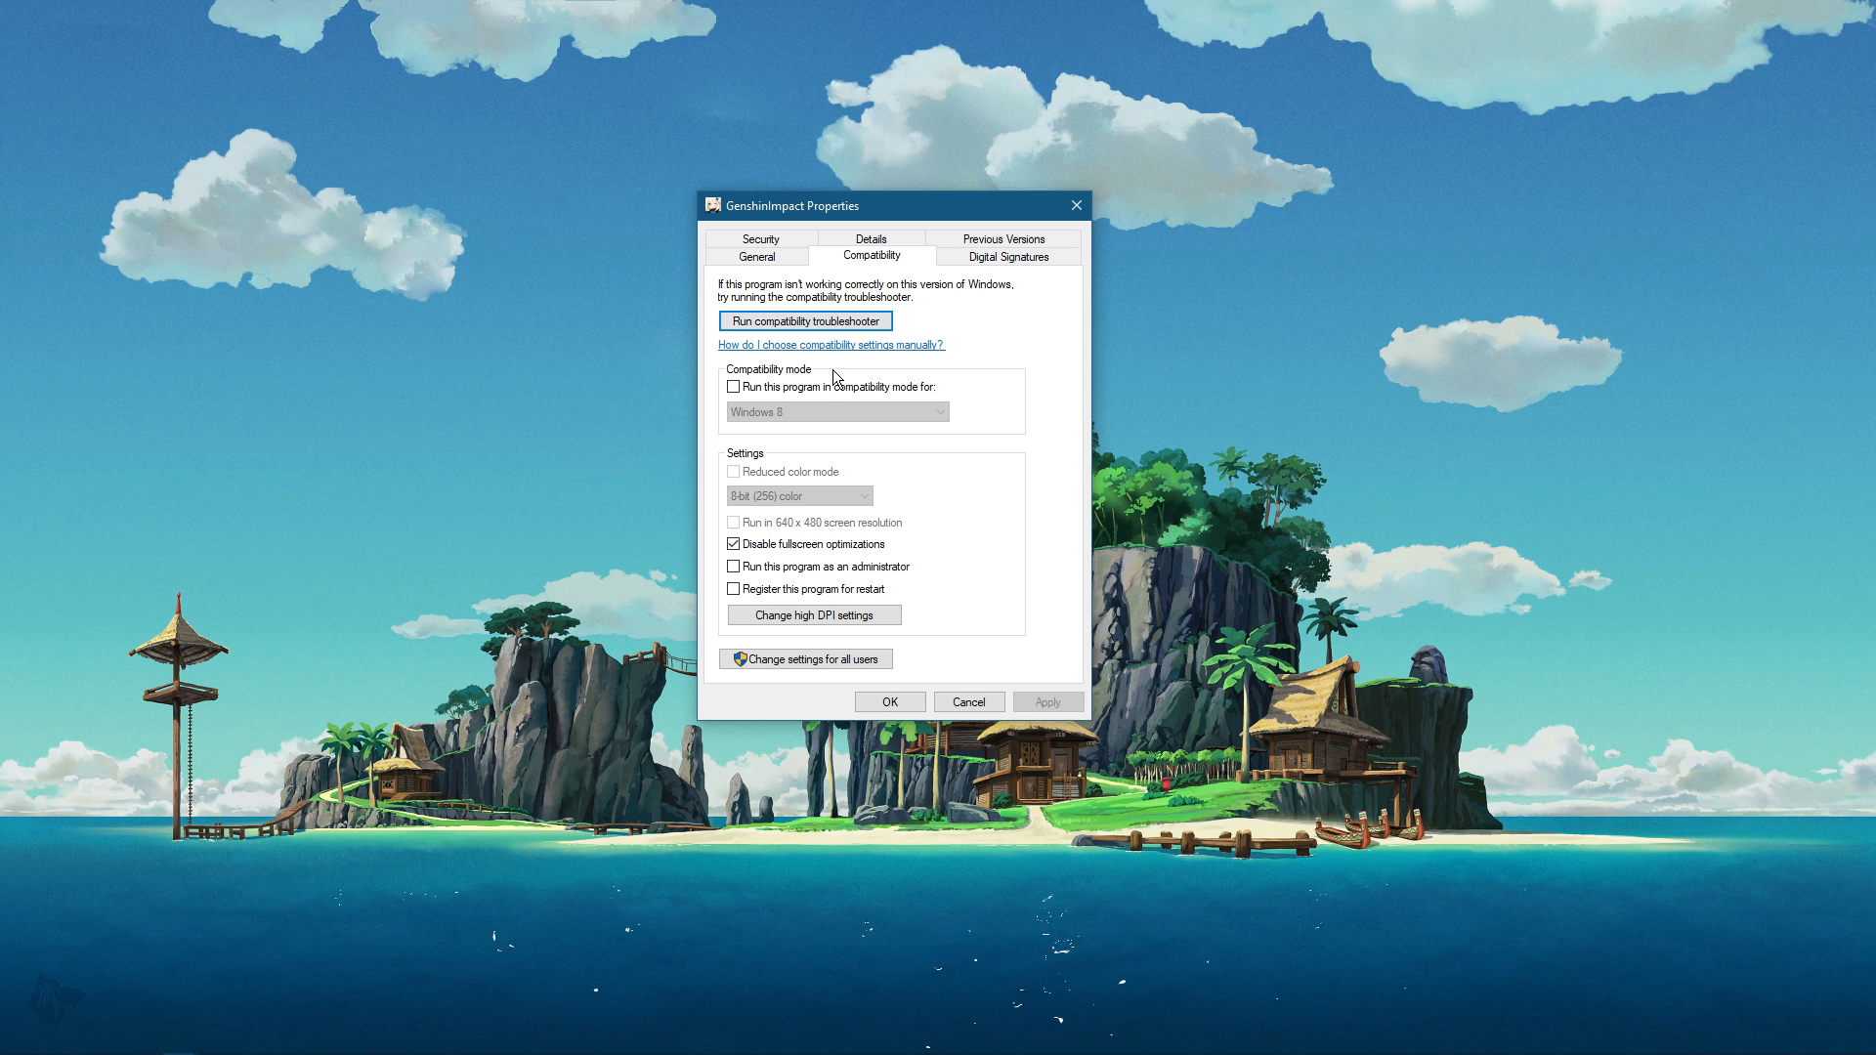
pyautogui.click(733, 543)
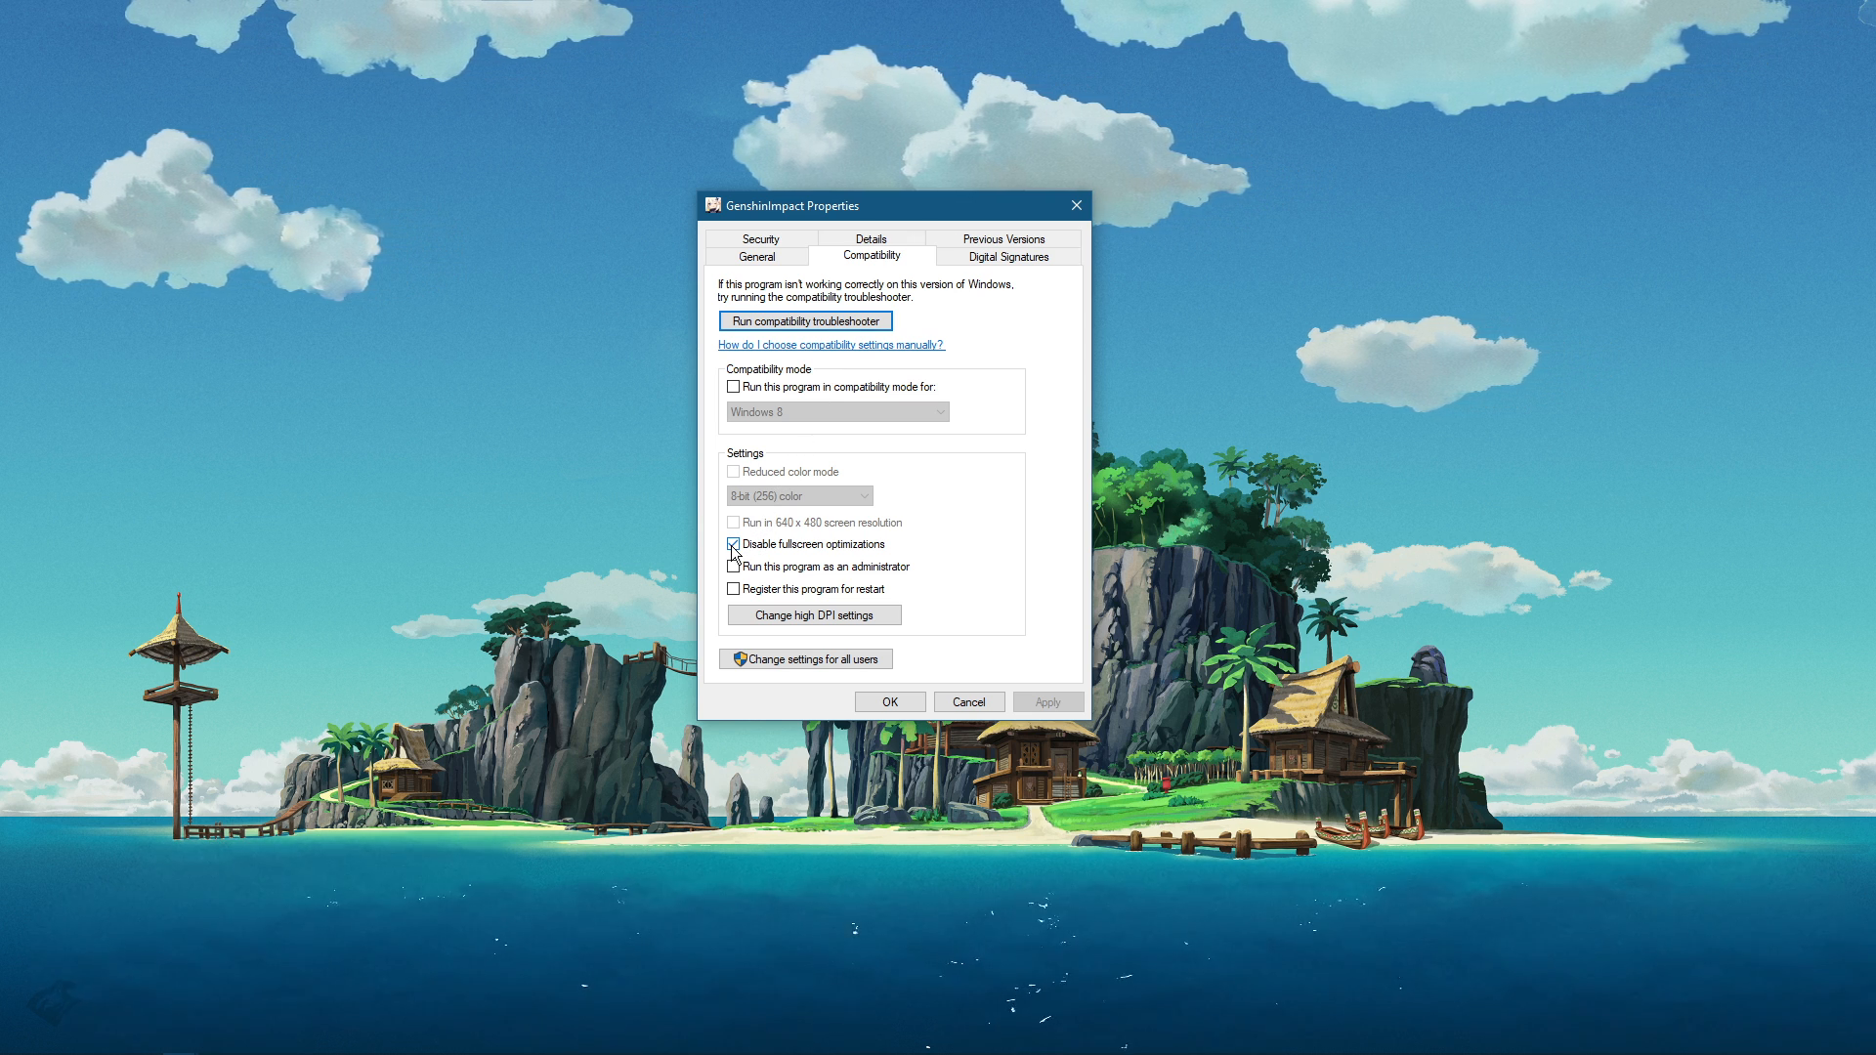
pyautogui.click(735, 543)
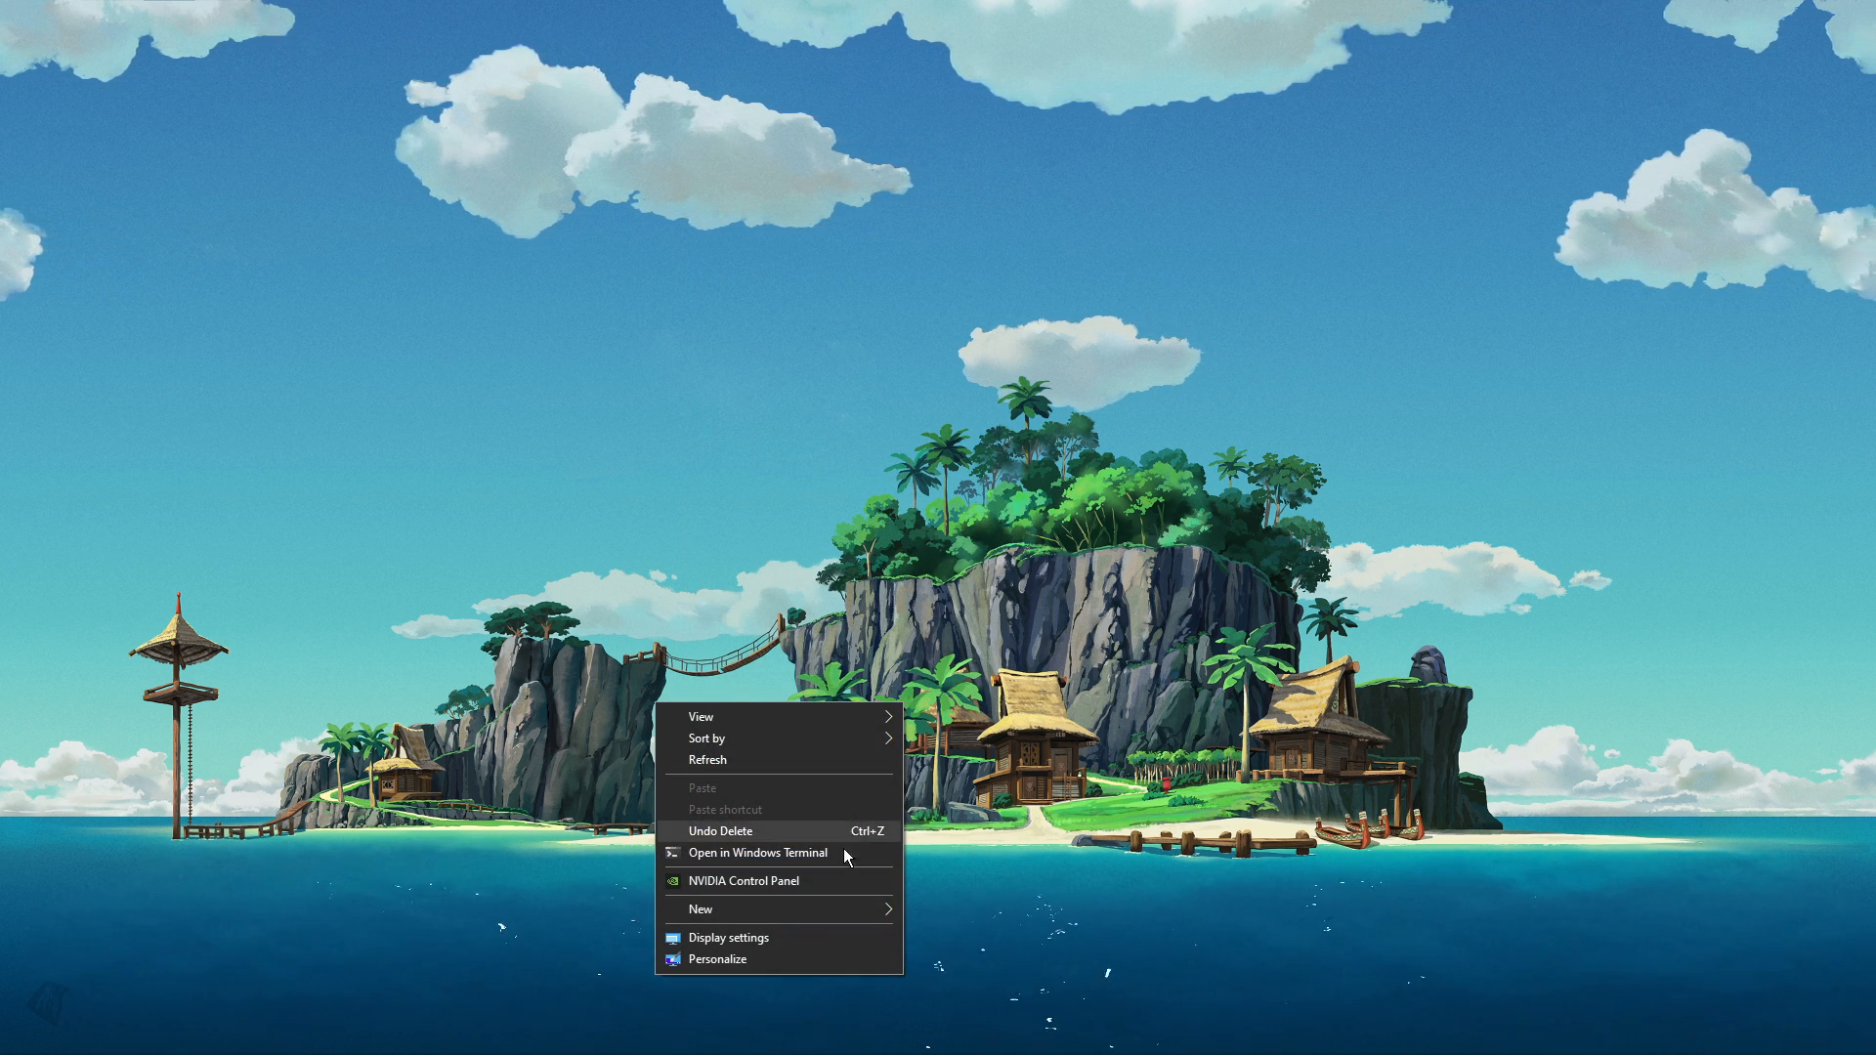
# Review Display settings and keep the recommended 3840 × 1080 resolution at 100% scale.
pyautogui.click(729, 938)
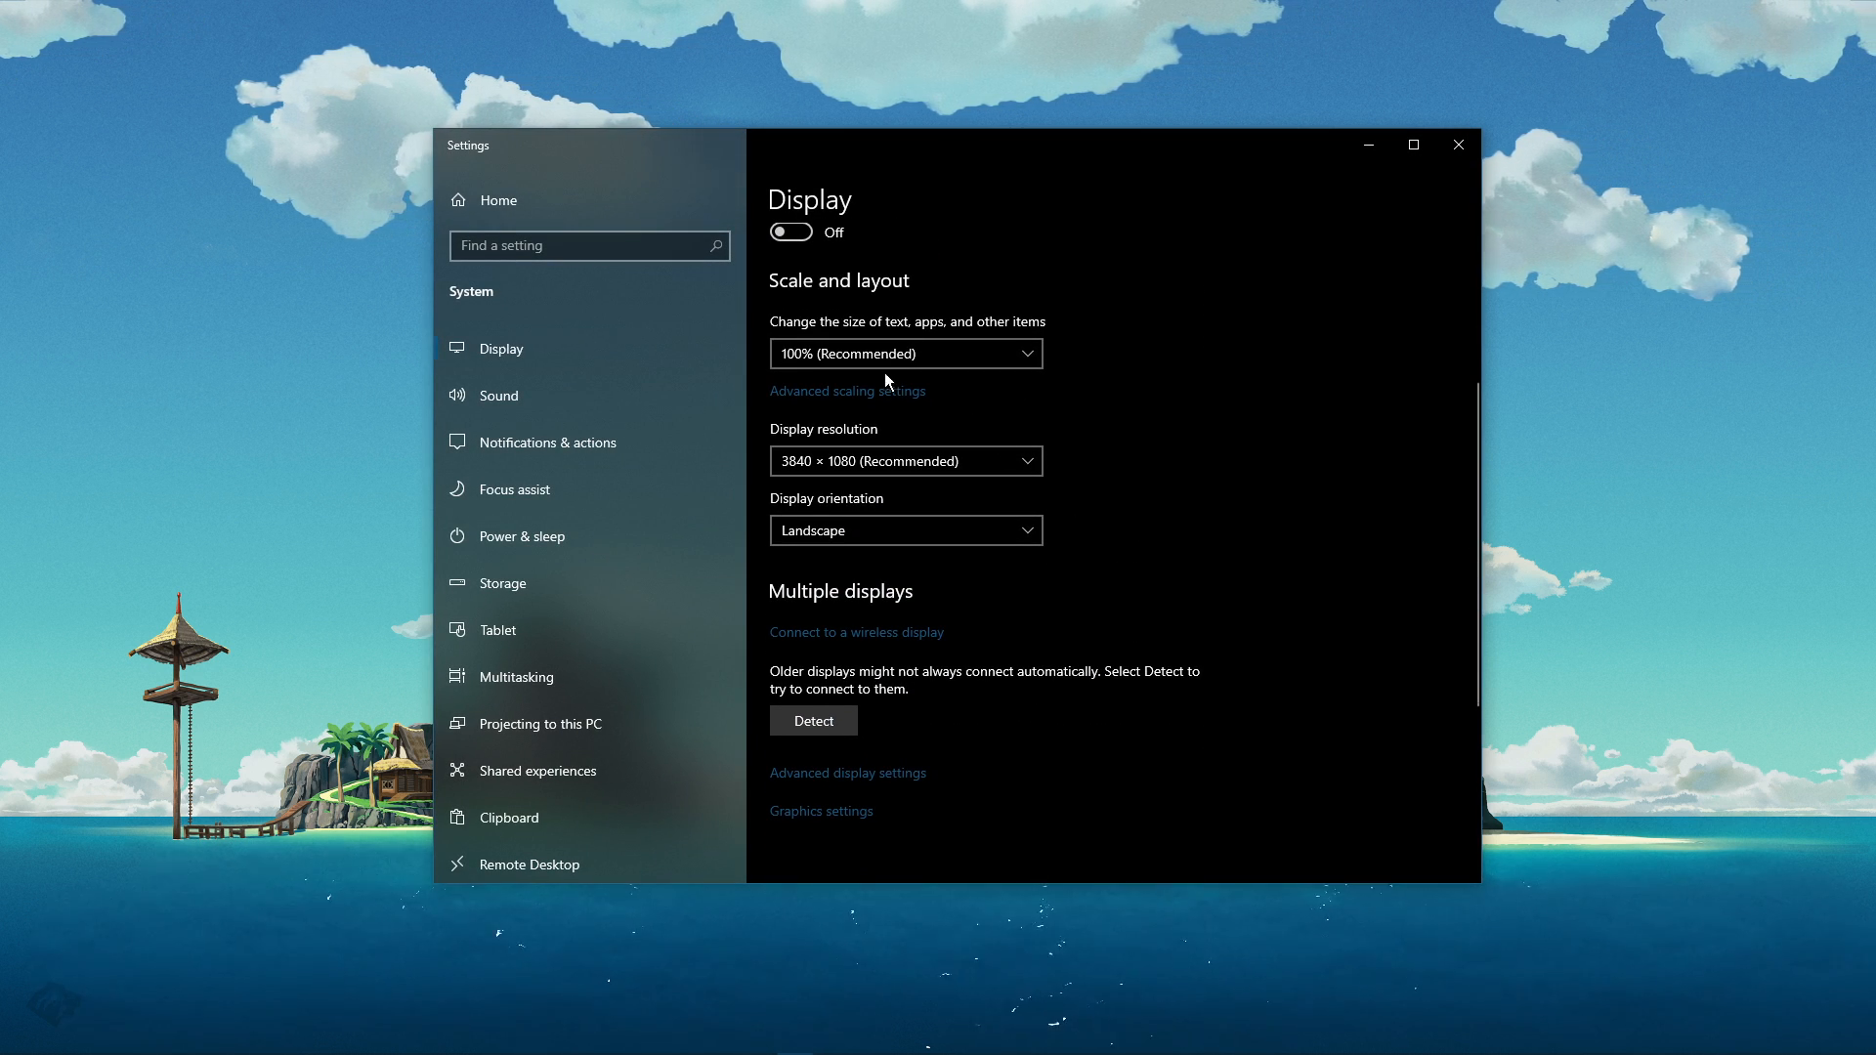
pyautogui.moveTo(1169, 363)
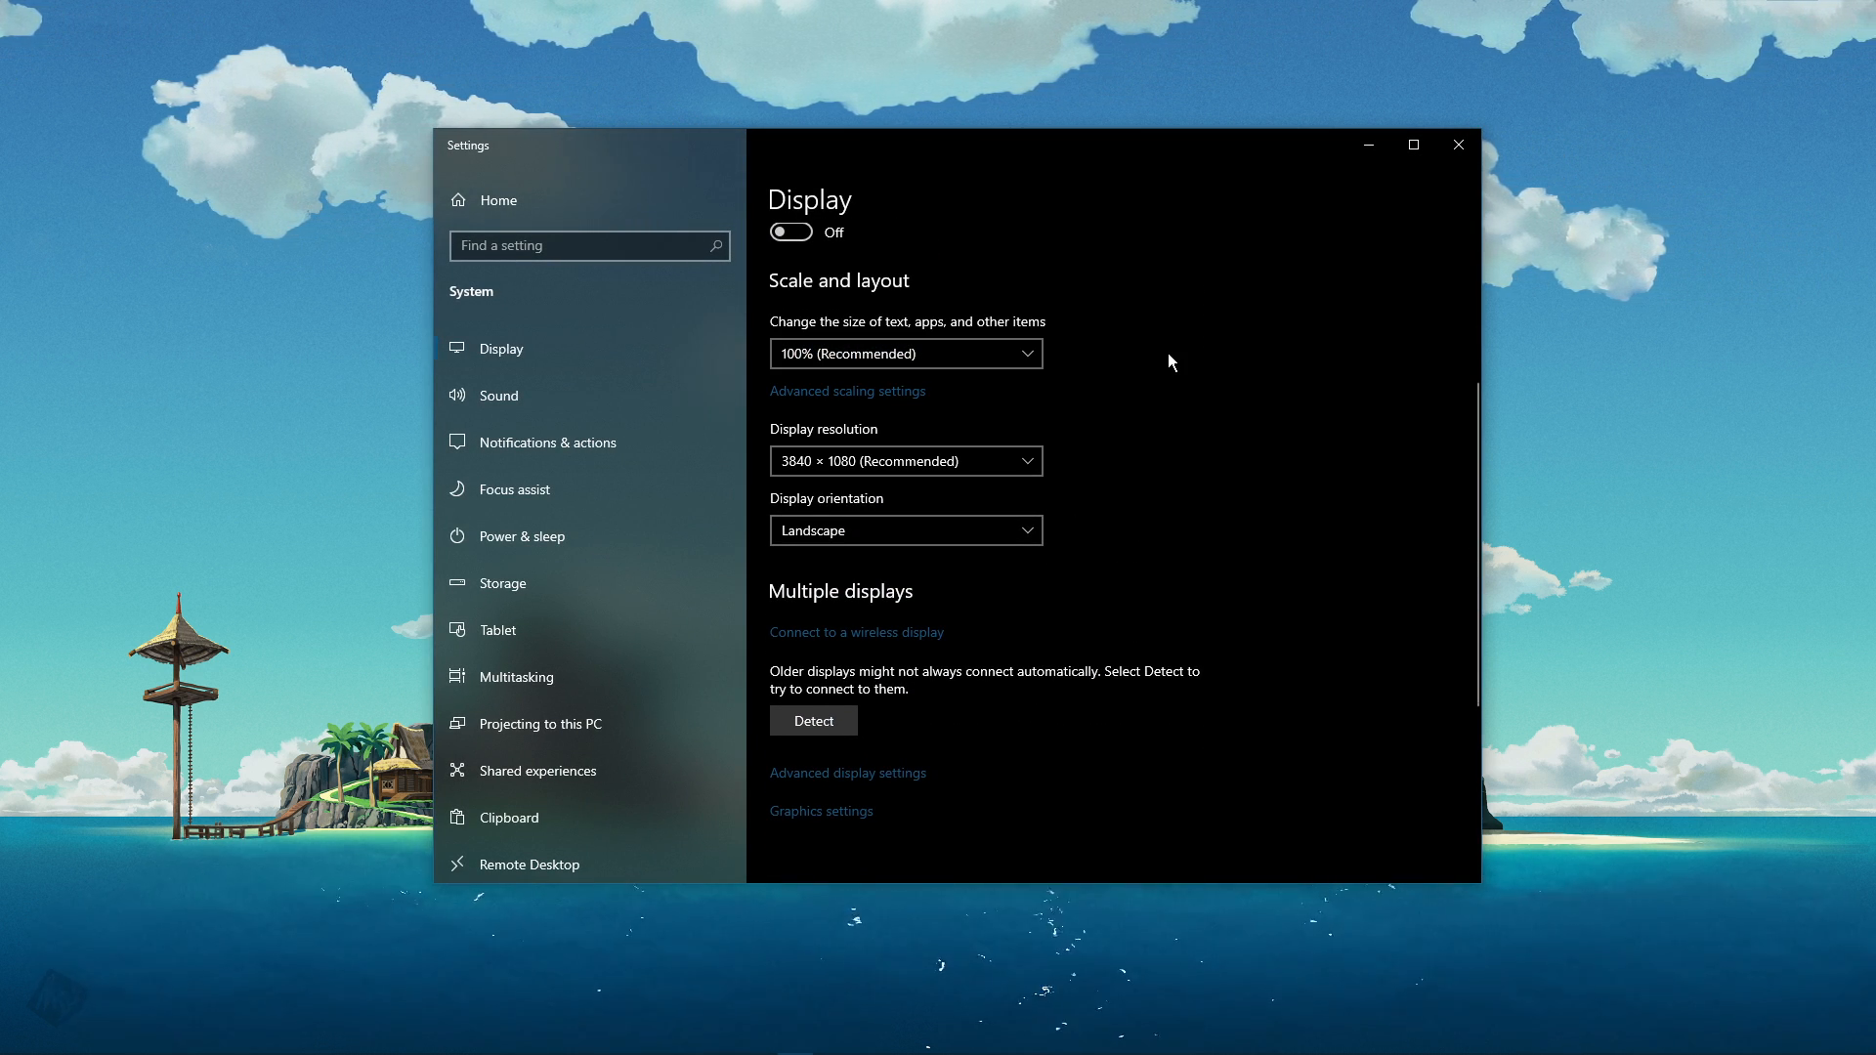
pyautogui.click(907, 461)
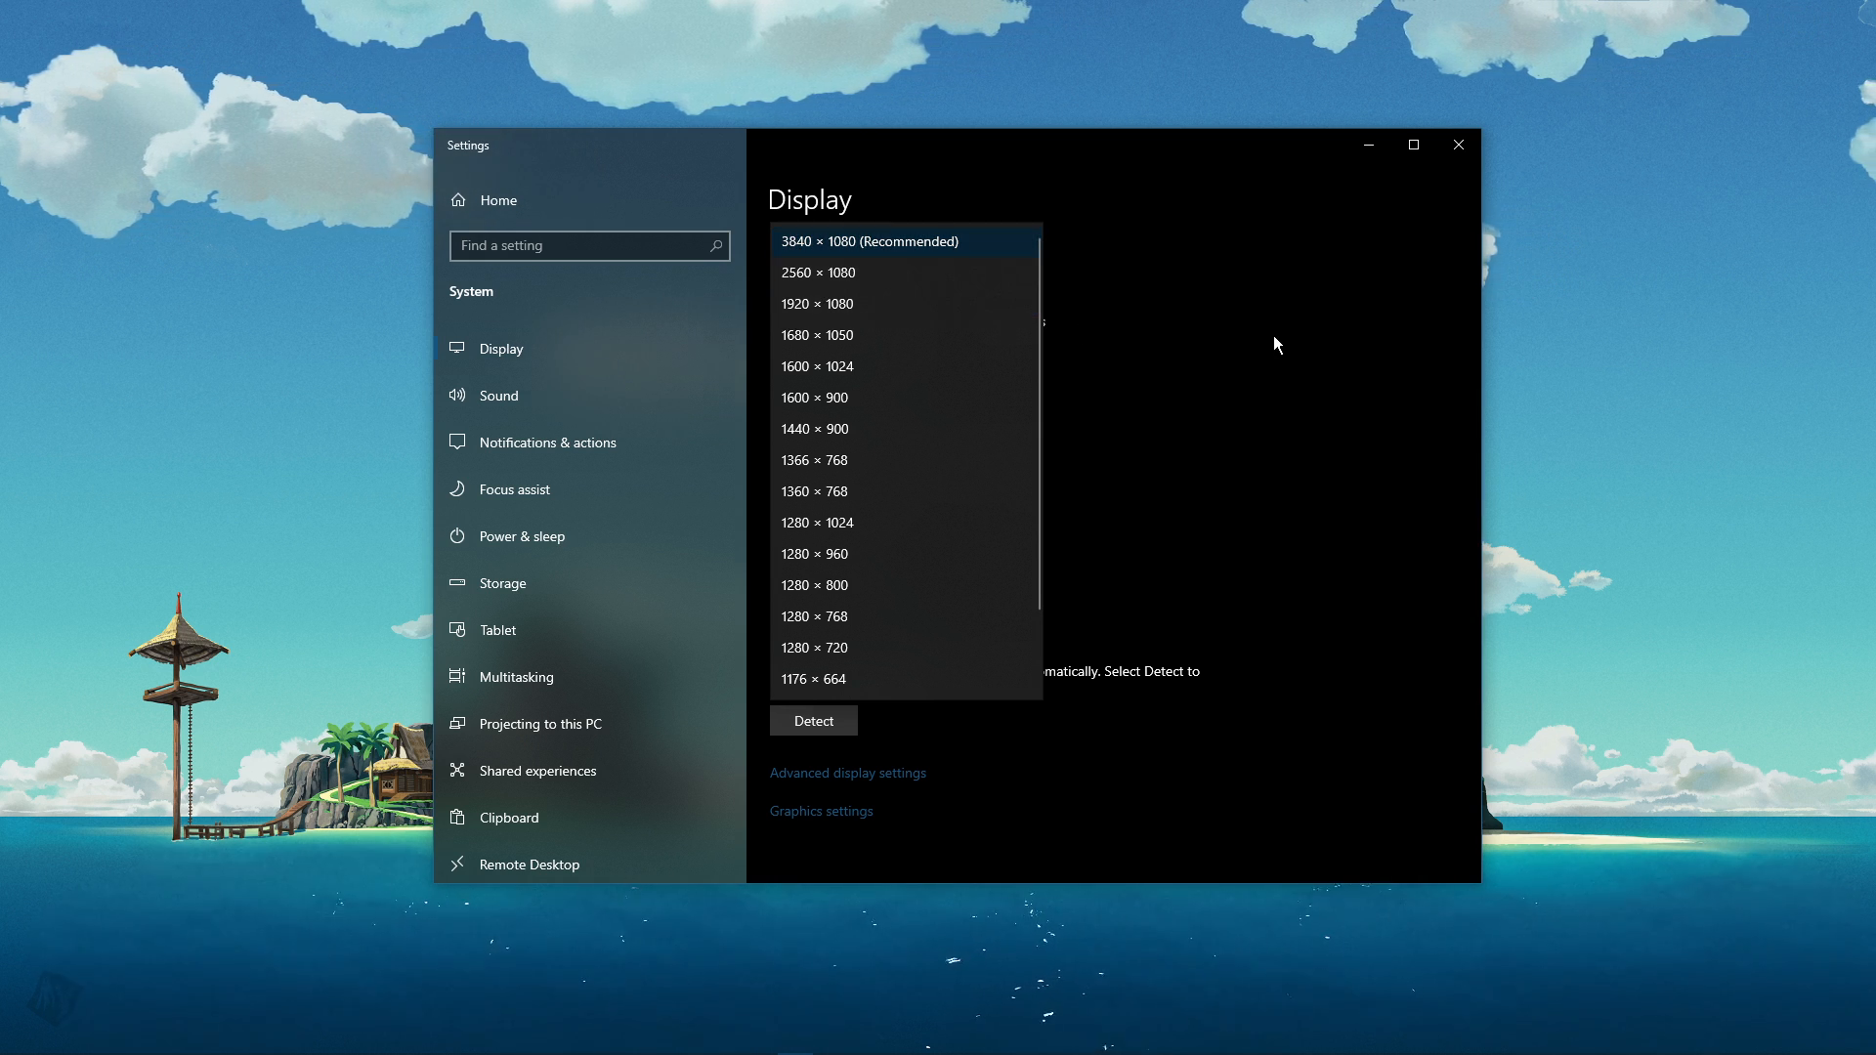
pyautogui.click(868, 243)
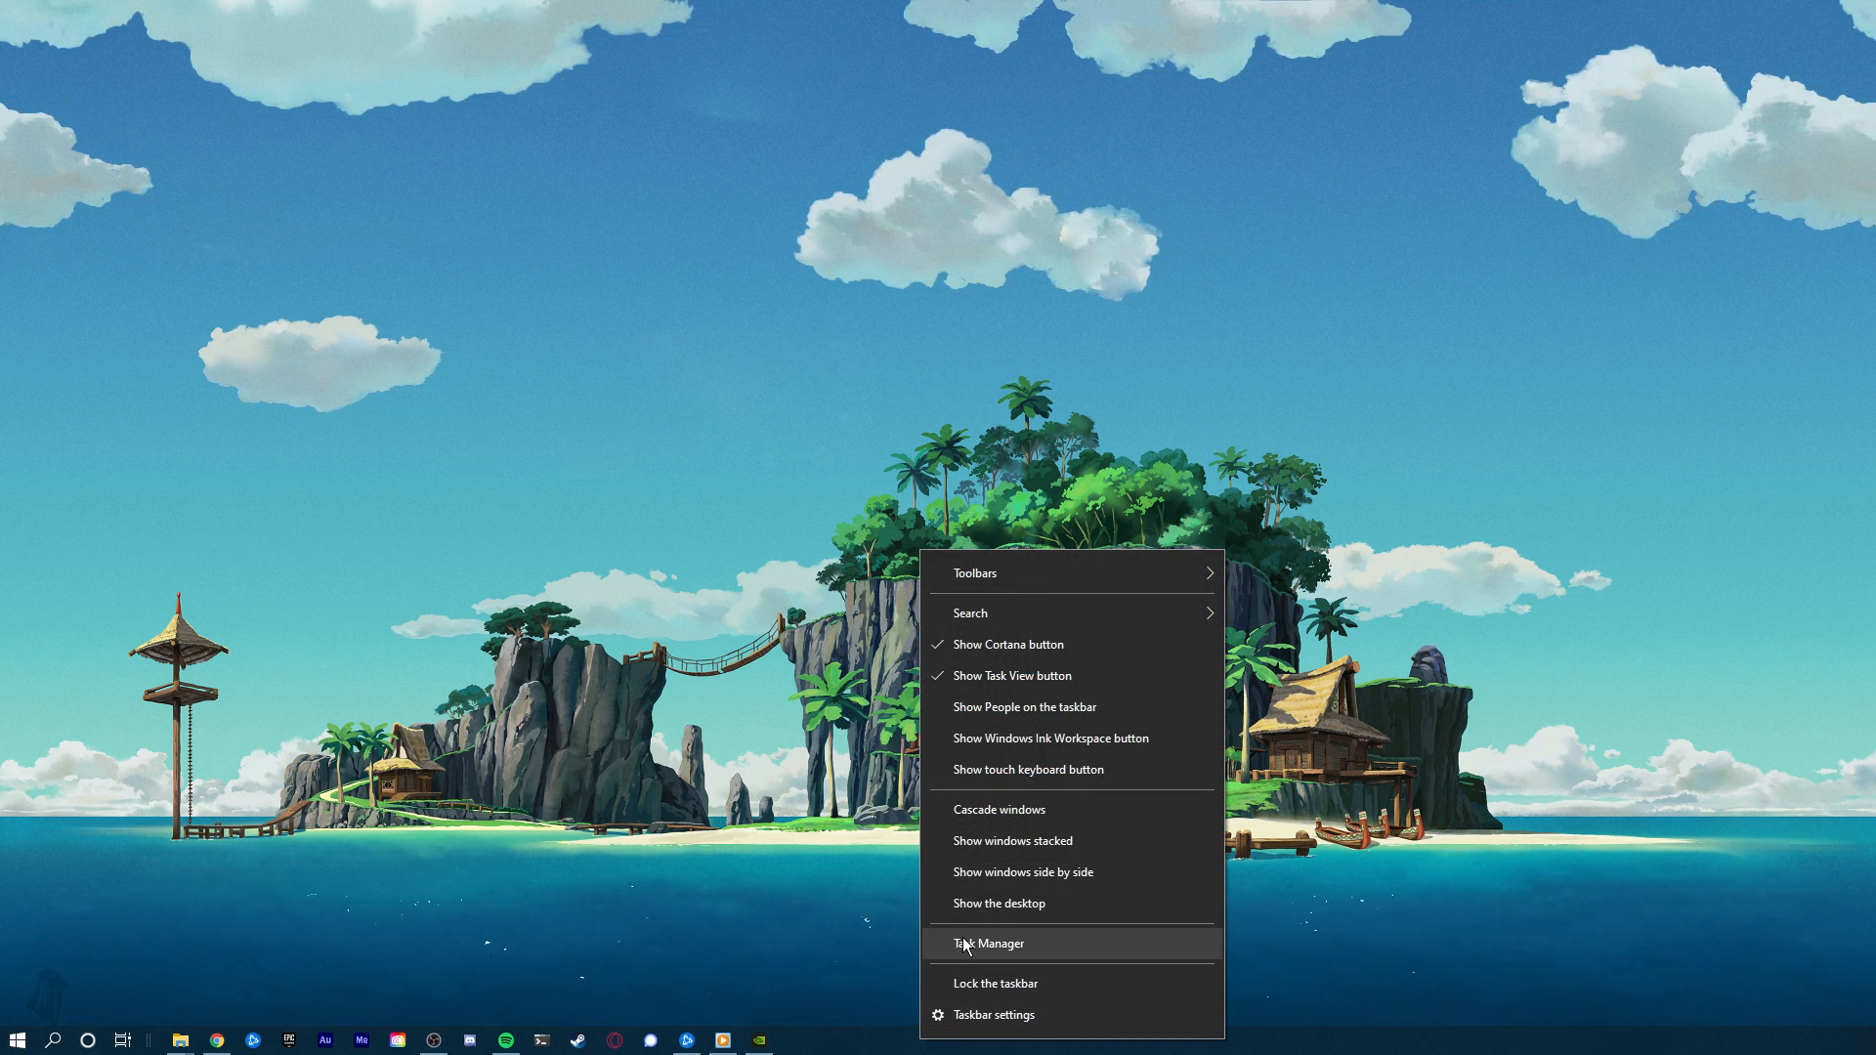
# Review running processes in Task Manager, checking Adobe CEF Helper and NVIDIA GeForce Experience.
pyautogui.click(990, 943)
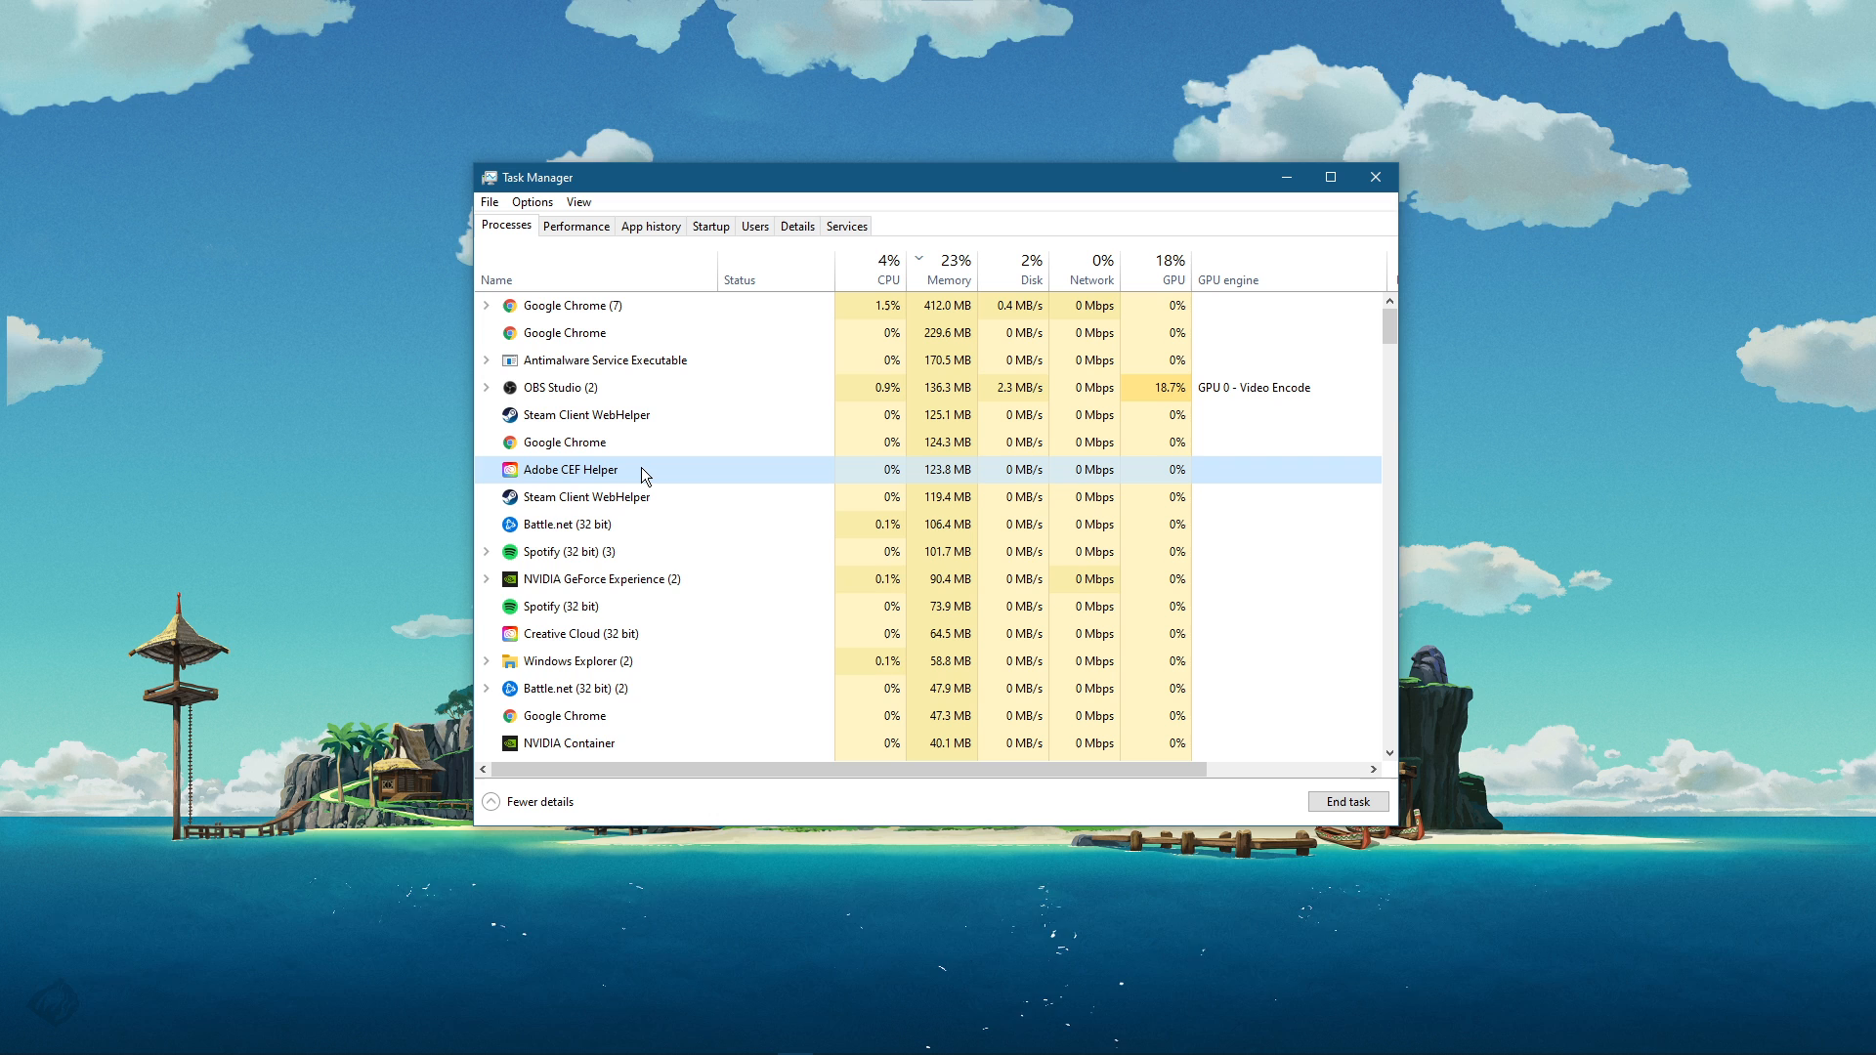
pyautogui.rightClick(586, 414)
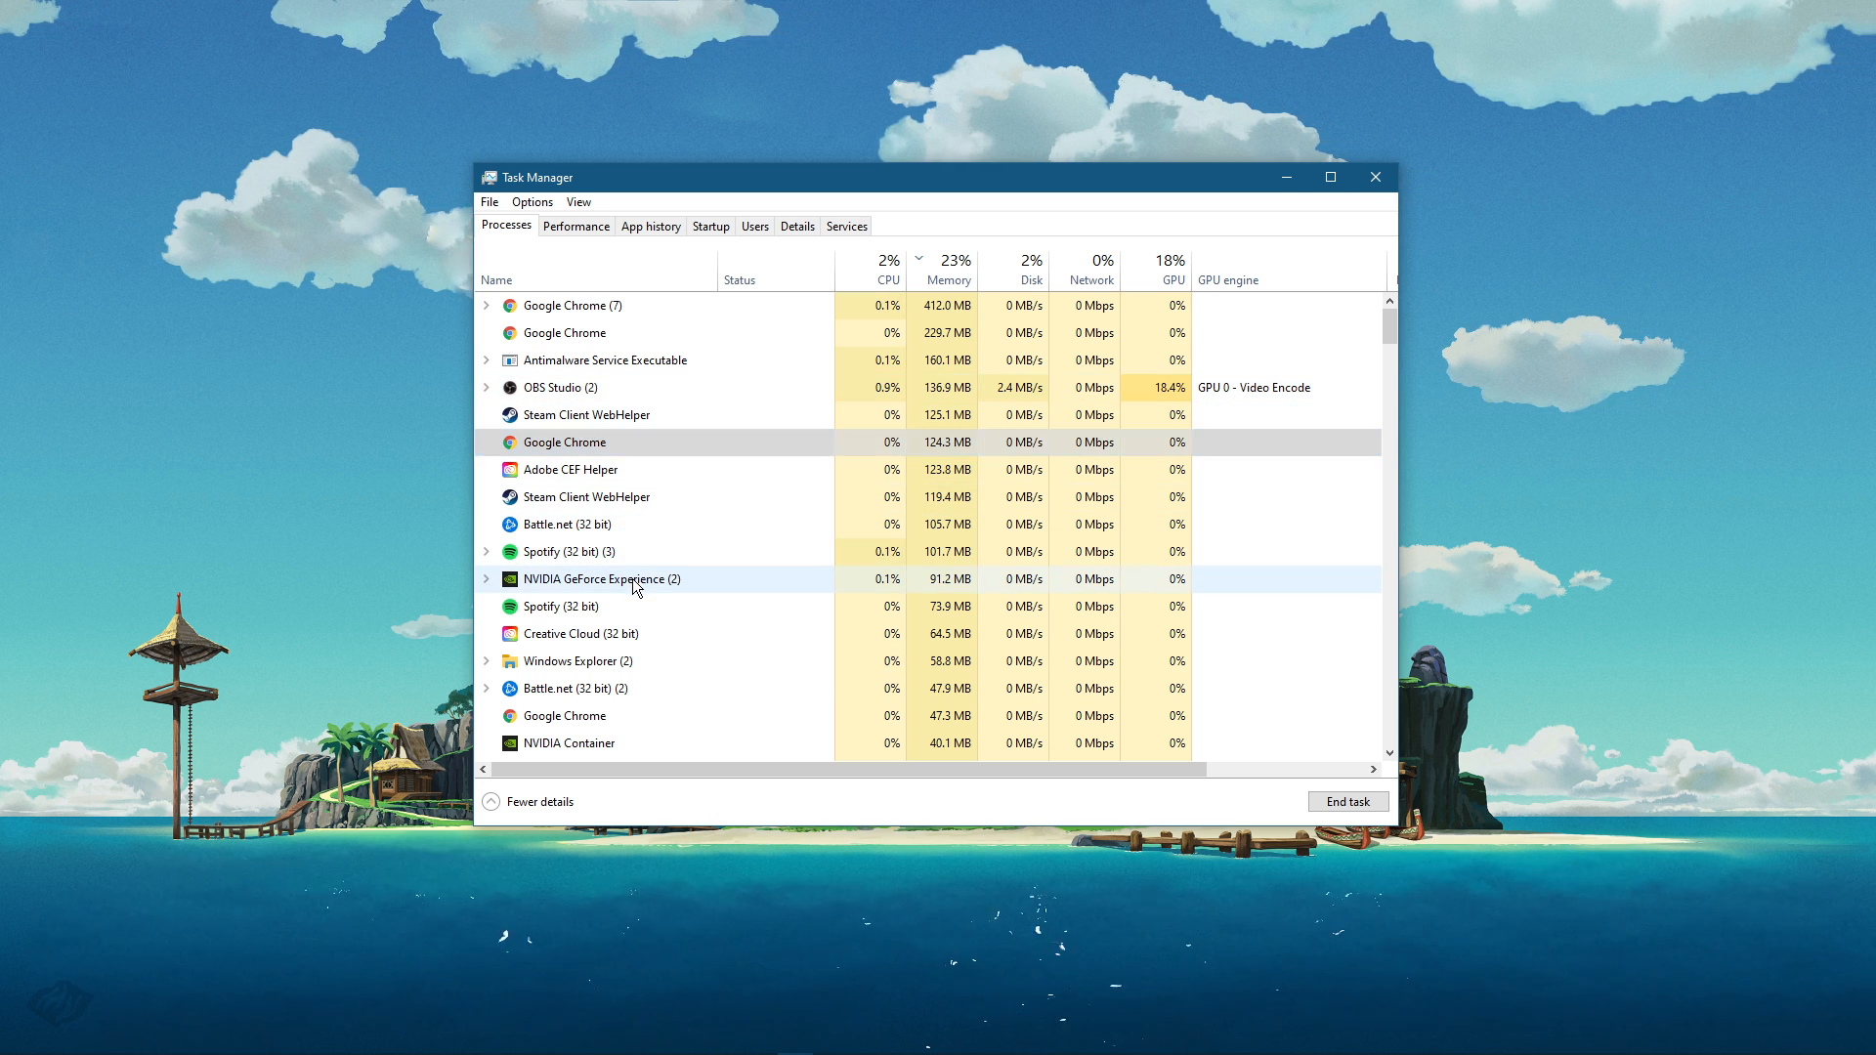
pyautogui.rightClick(602, 578)
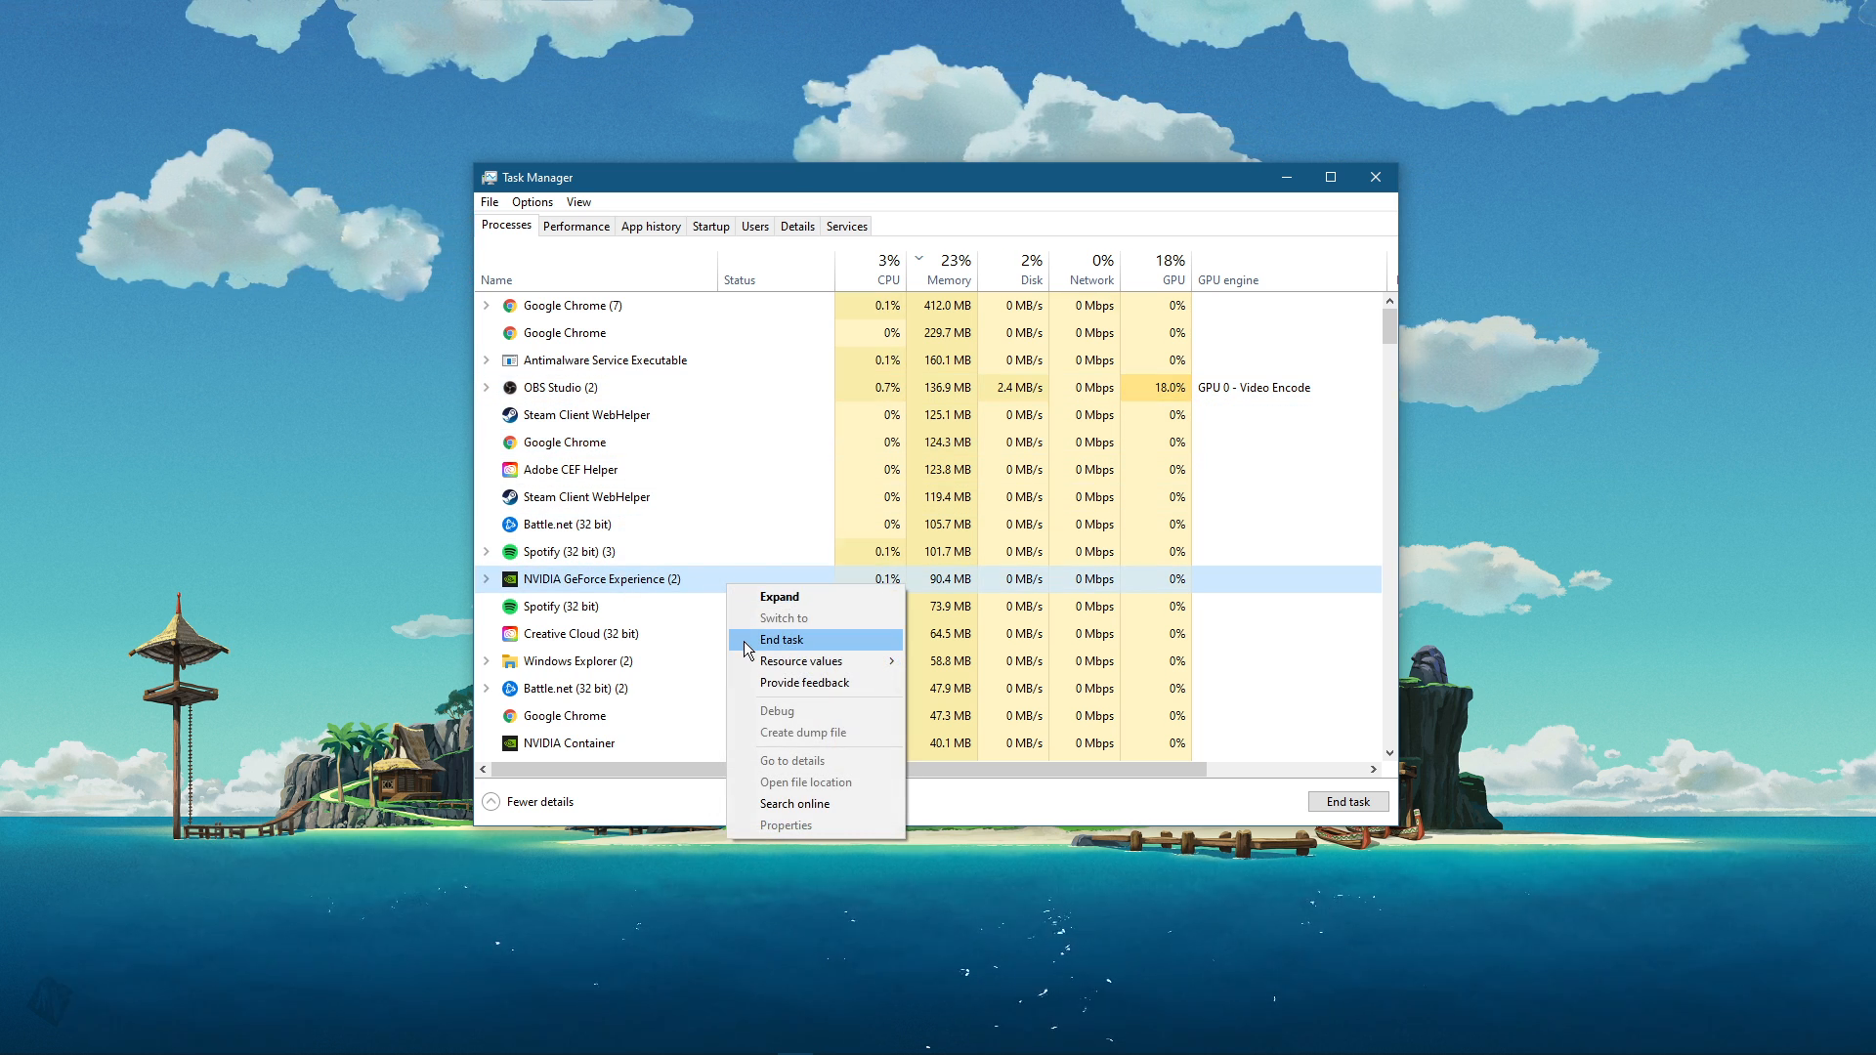
pyautogui.moveTo(690, 533)
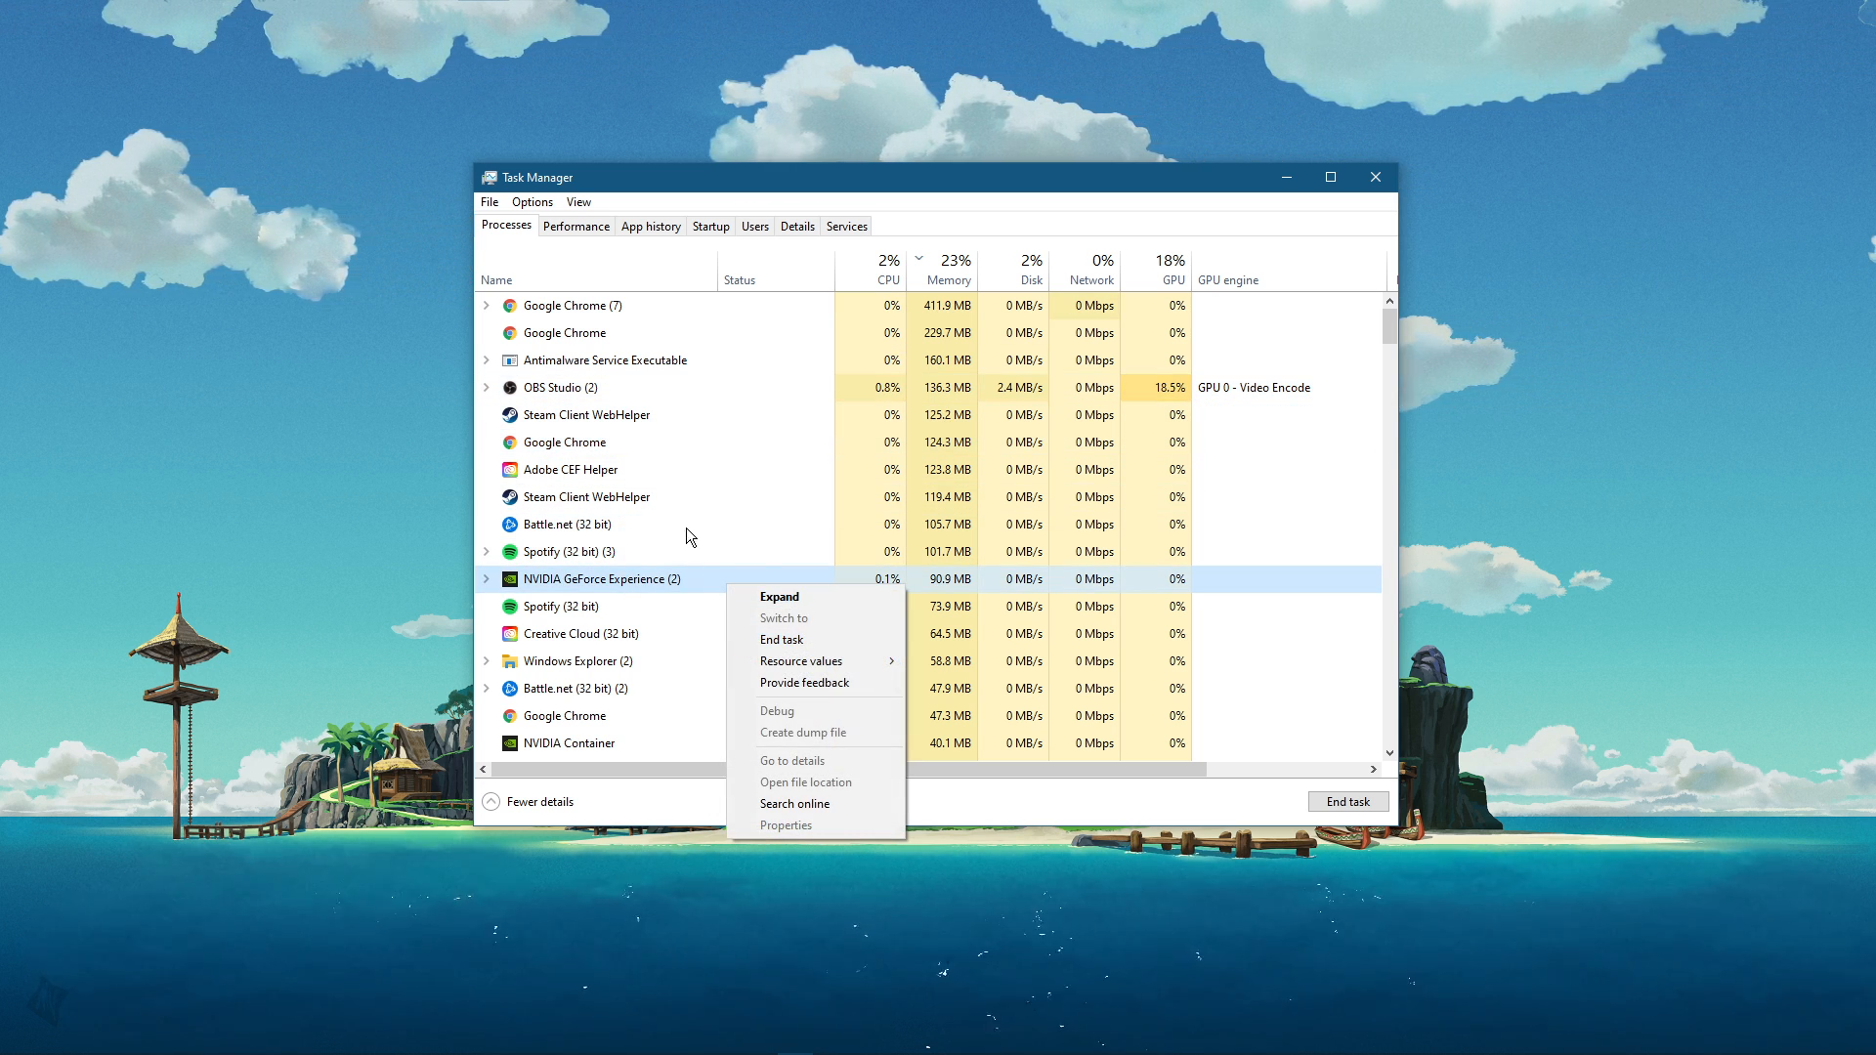
# Go through further background processes and end the CCXProcess task.
pyautogui.rightClick(571, 469)
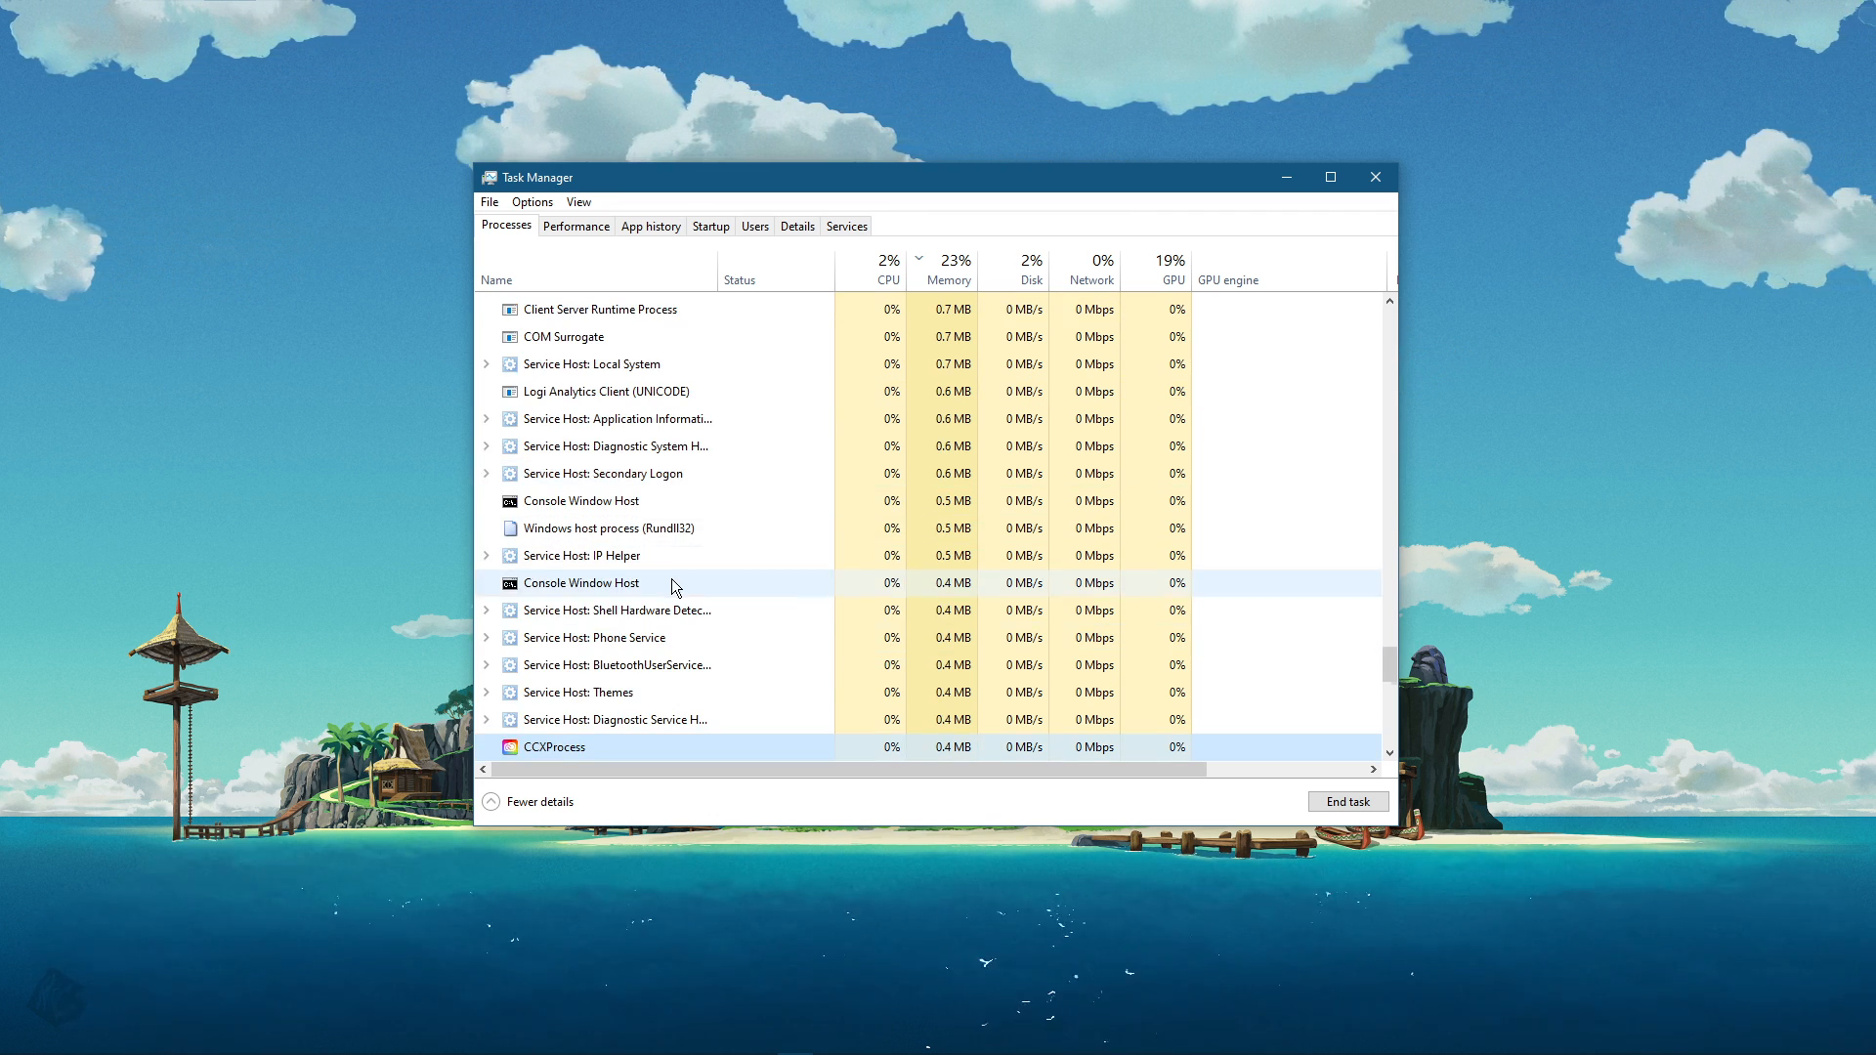
pyautogui.rightClick(555, 602)
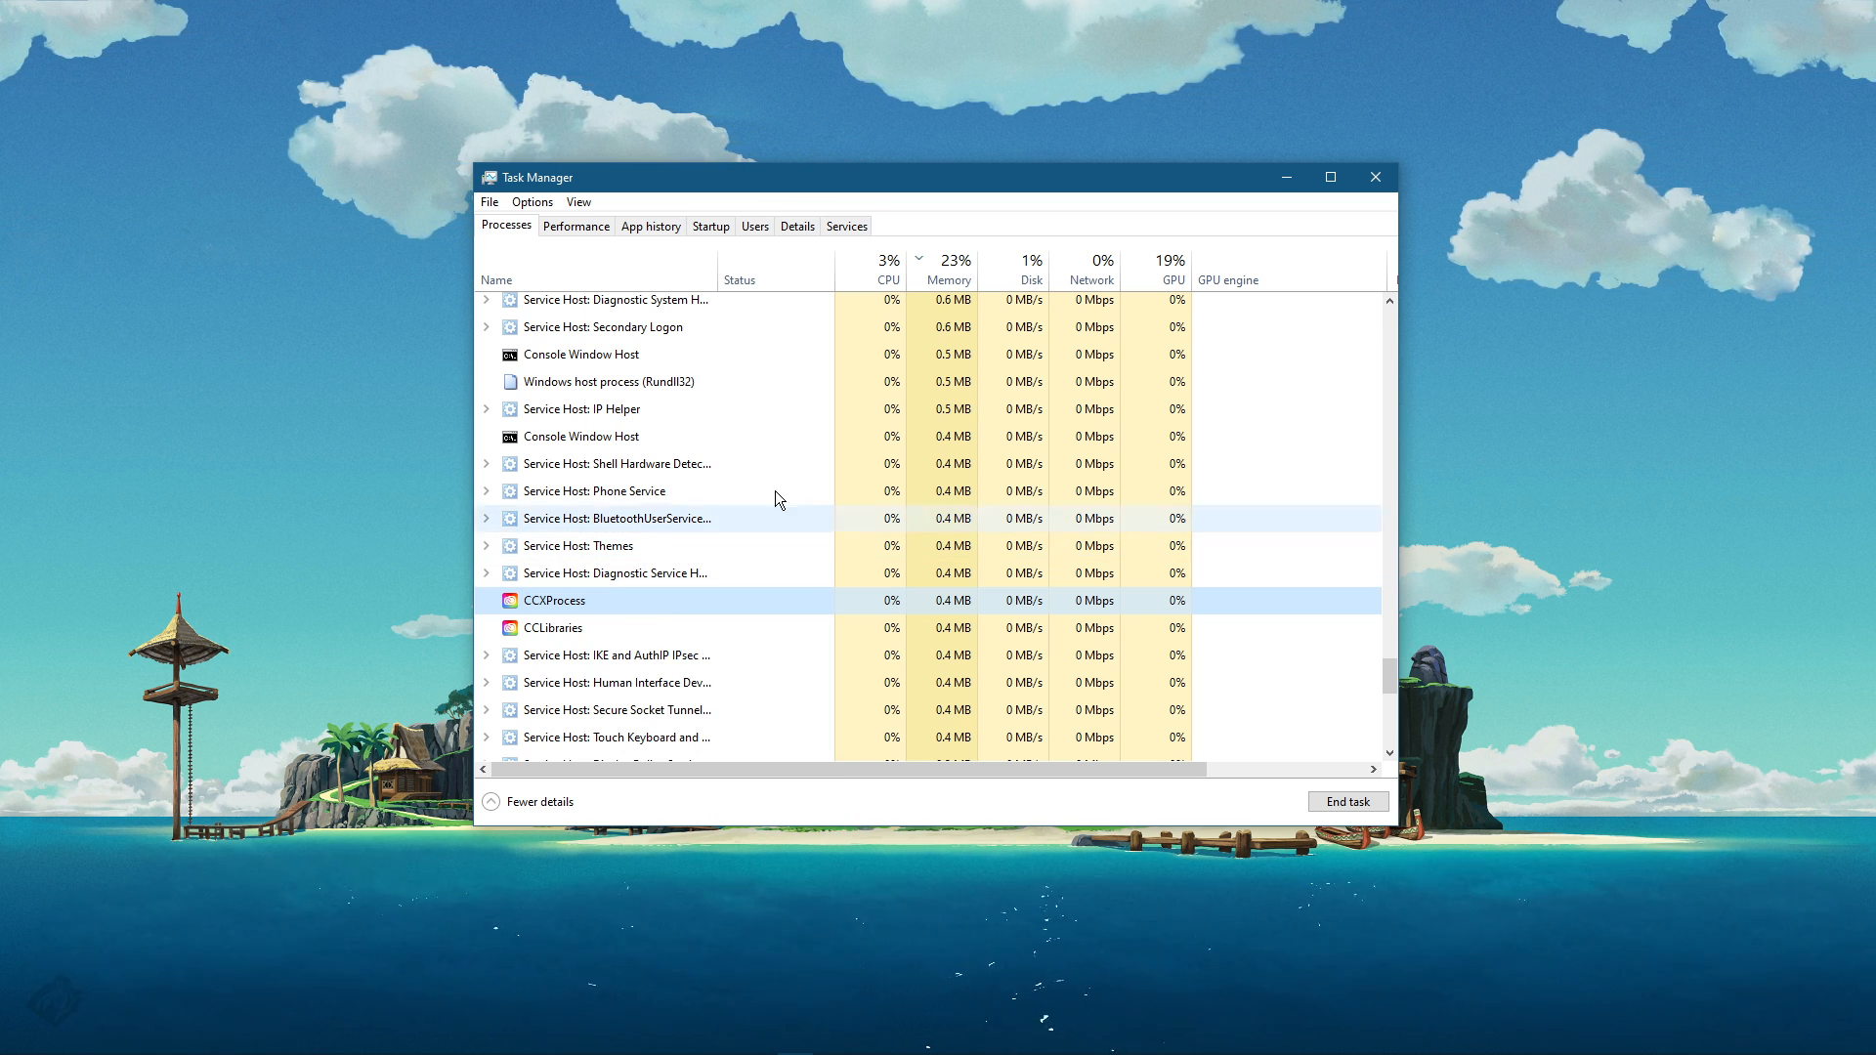
pyautogui.click(1376, 175)
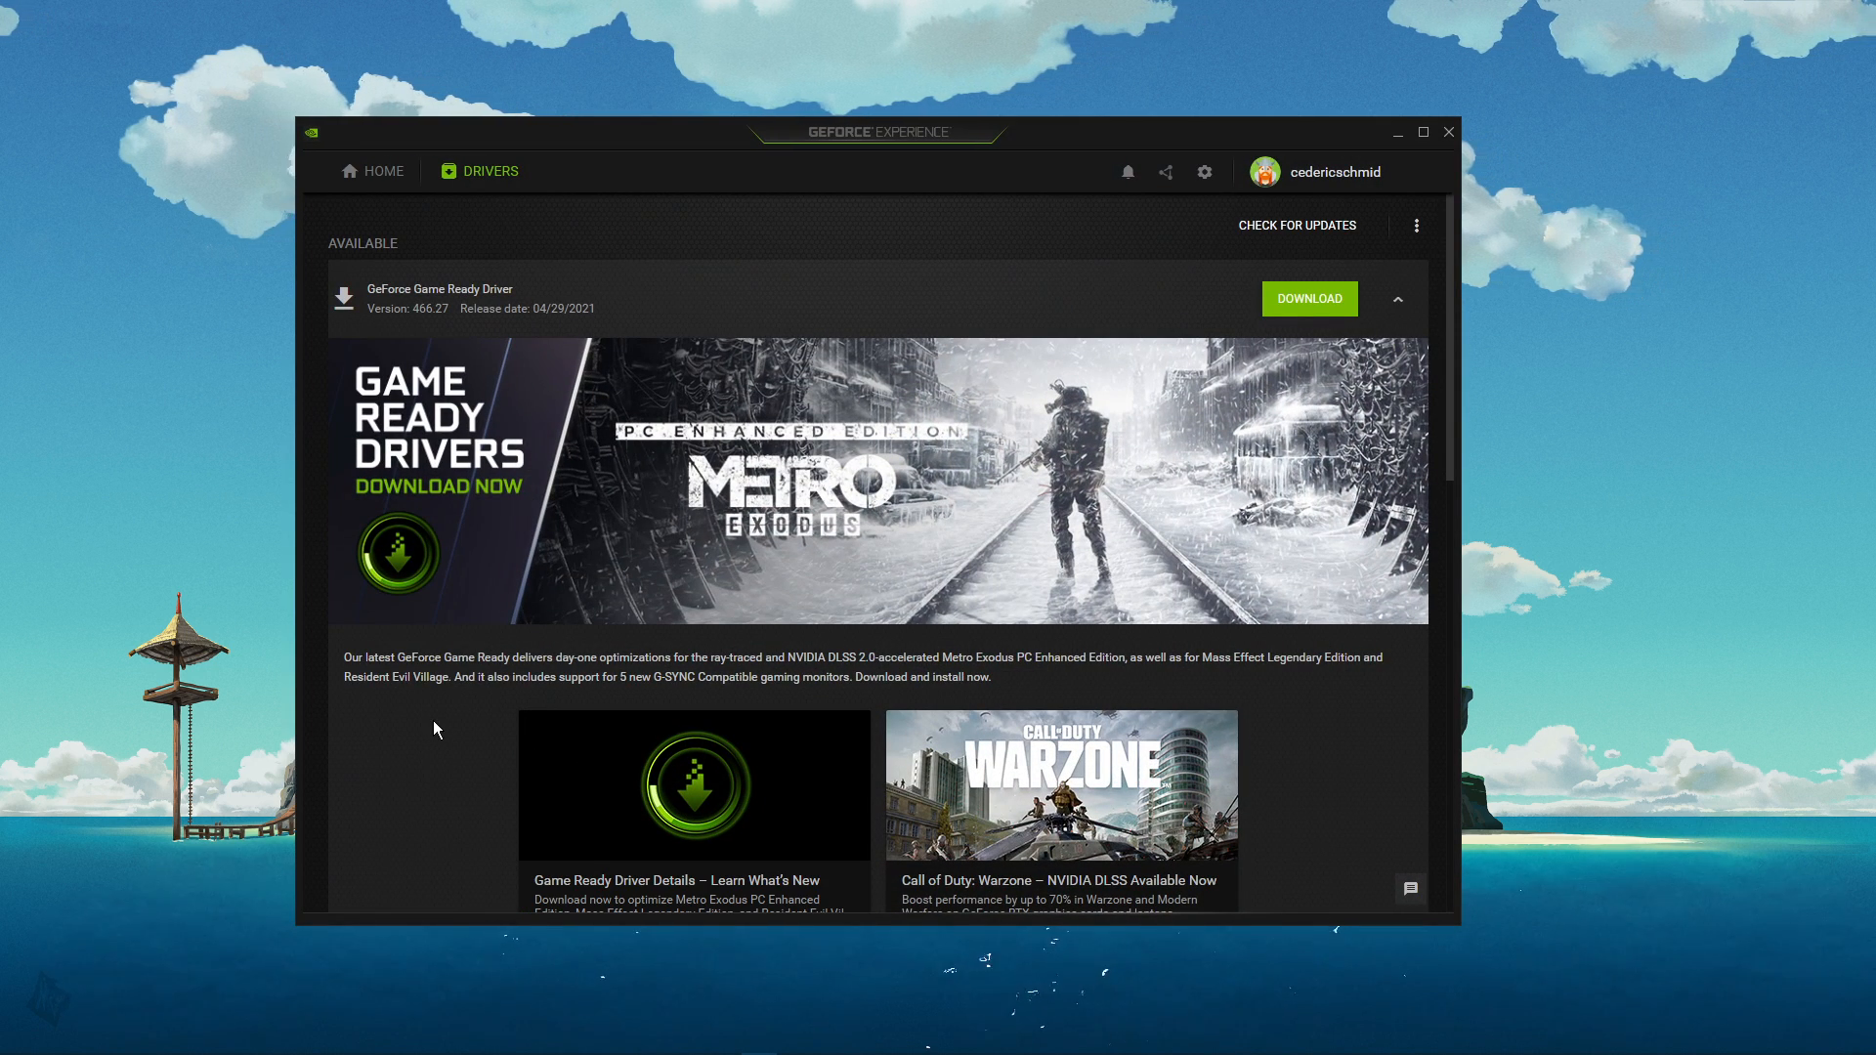
pyautogui.moveTo(430, 725)
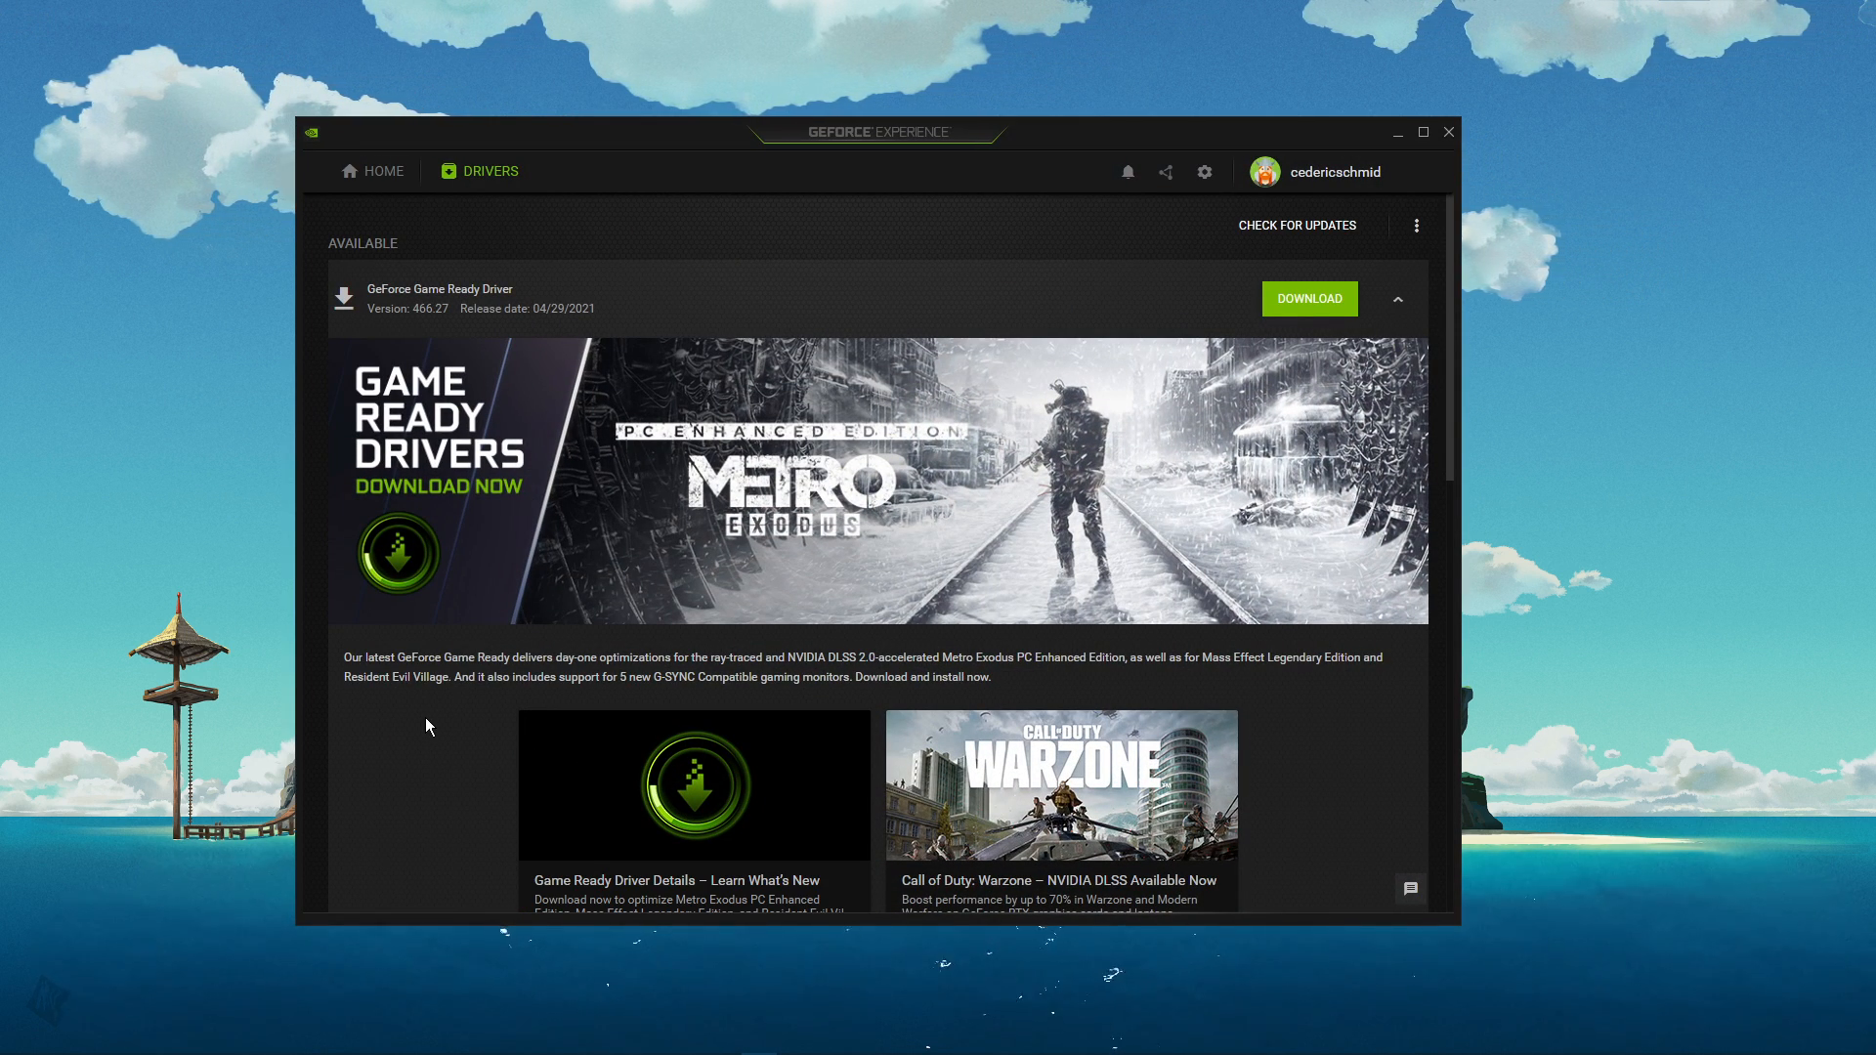
pyautogui.click(383, 170)
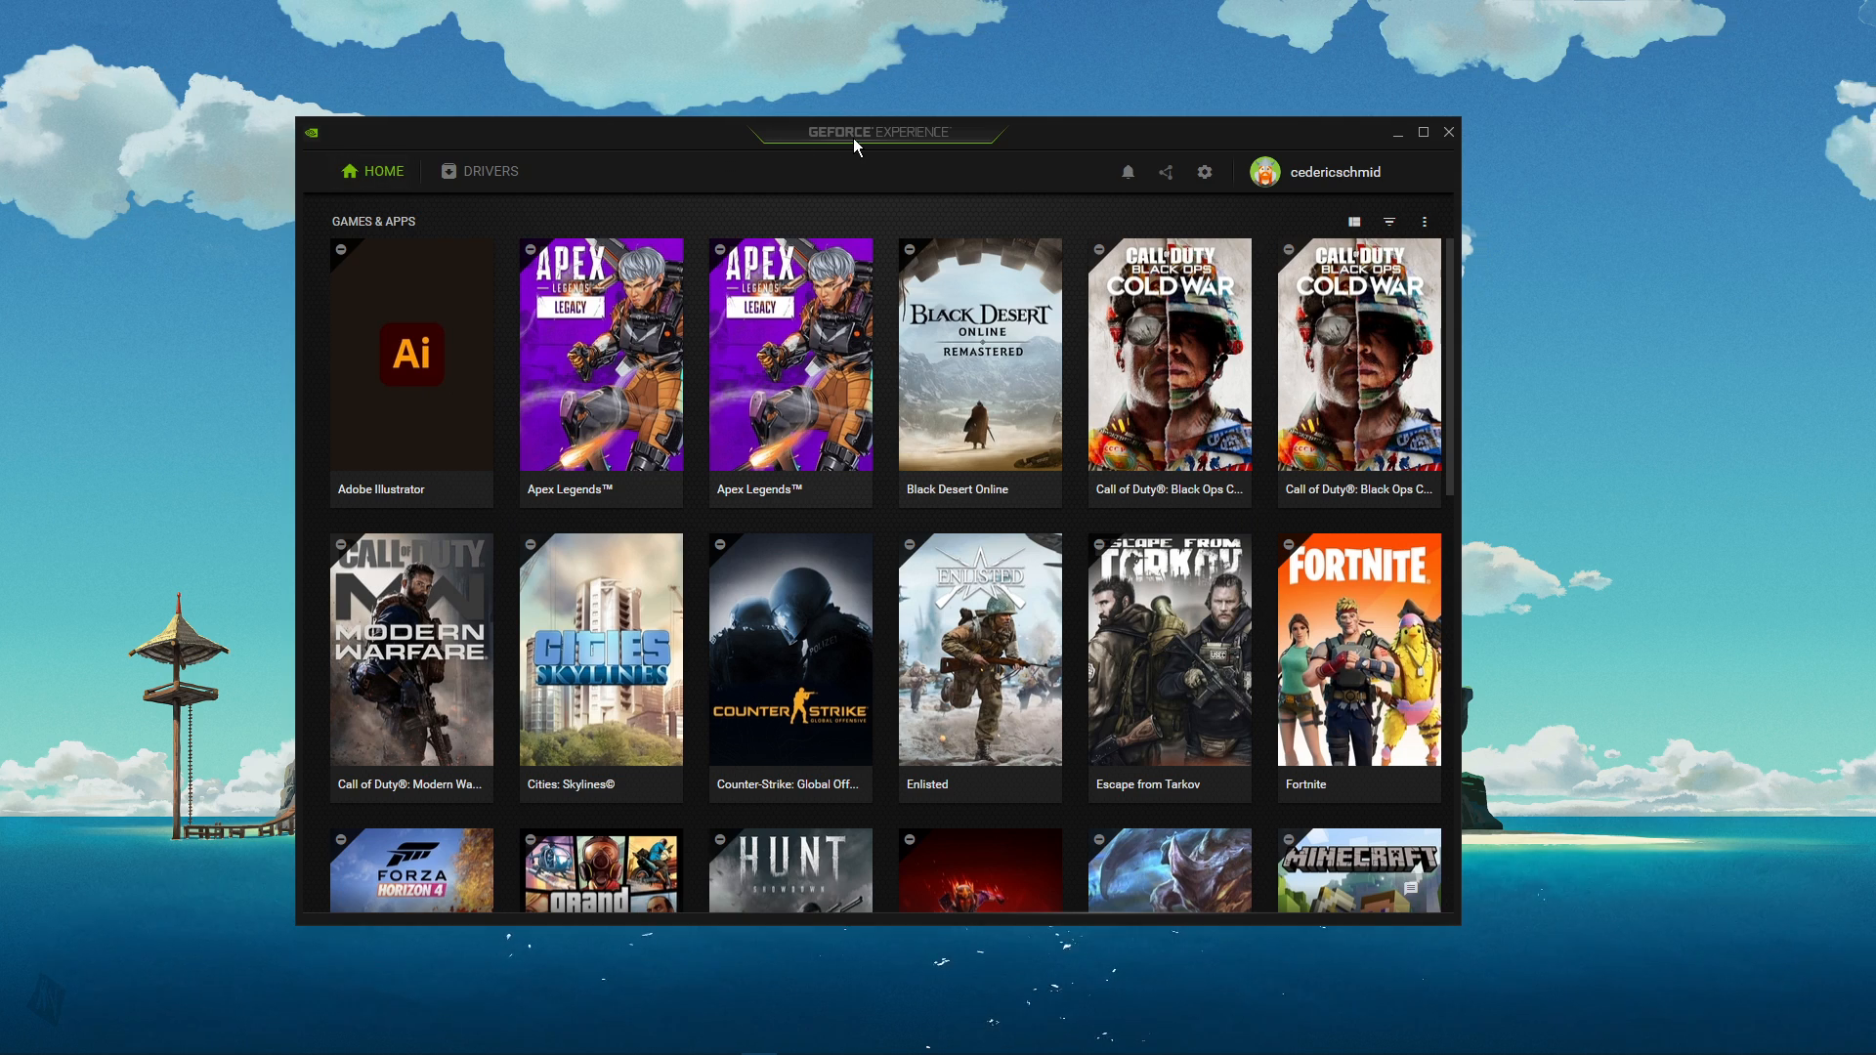
pyautogui.scroll(-3)
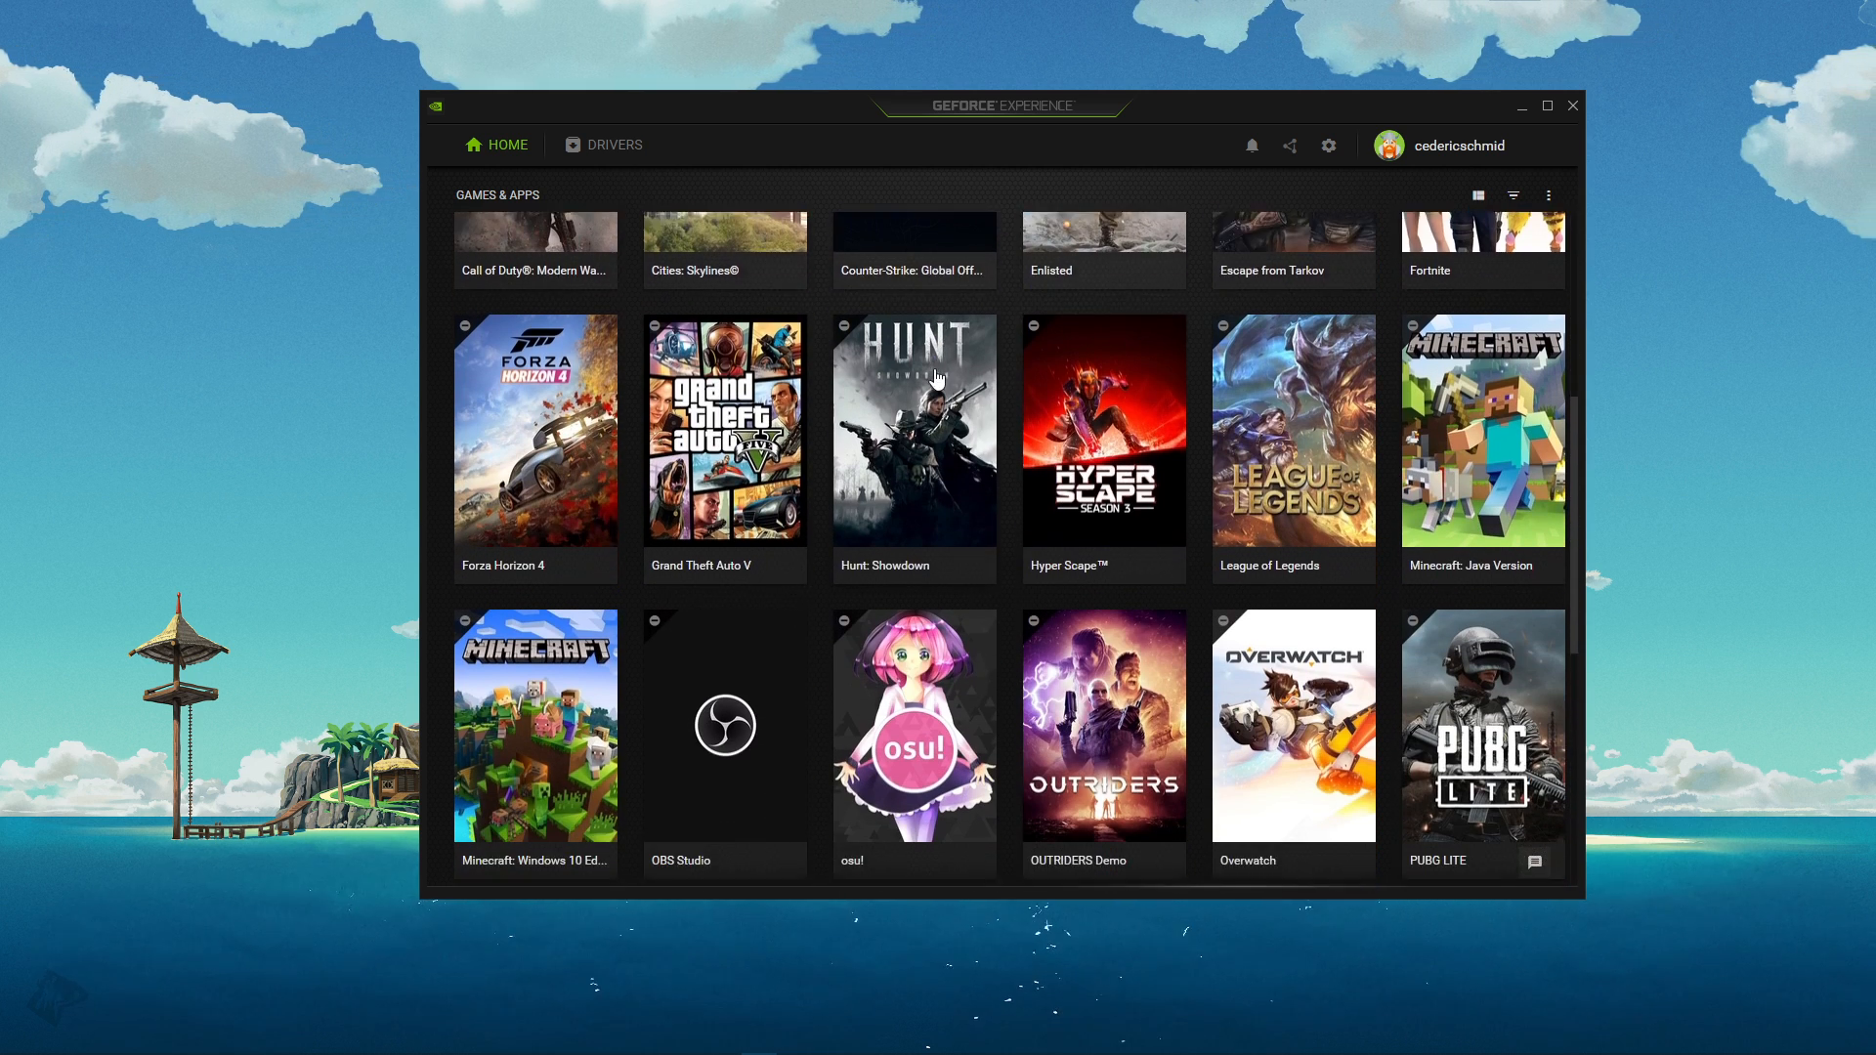
pyautogui.click(613, 145)
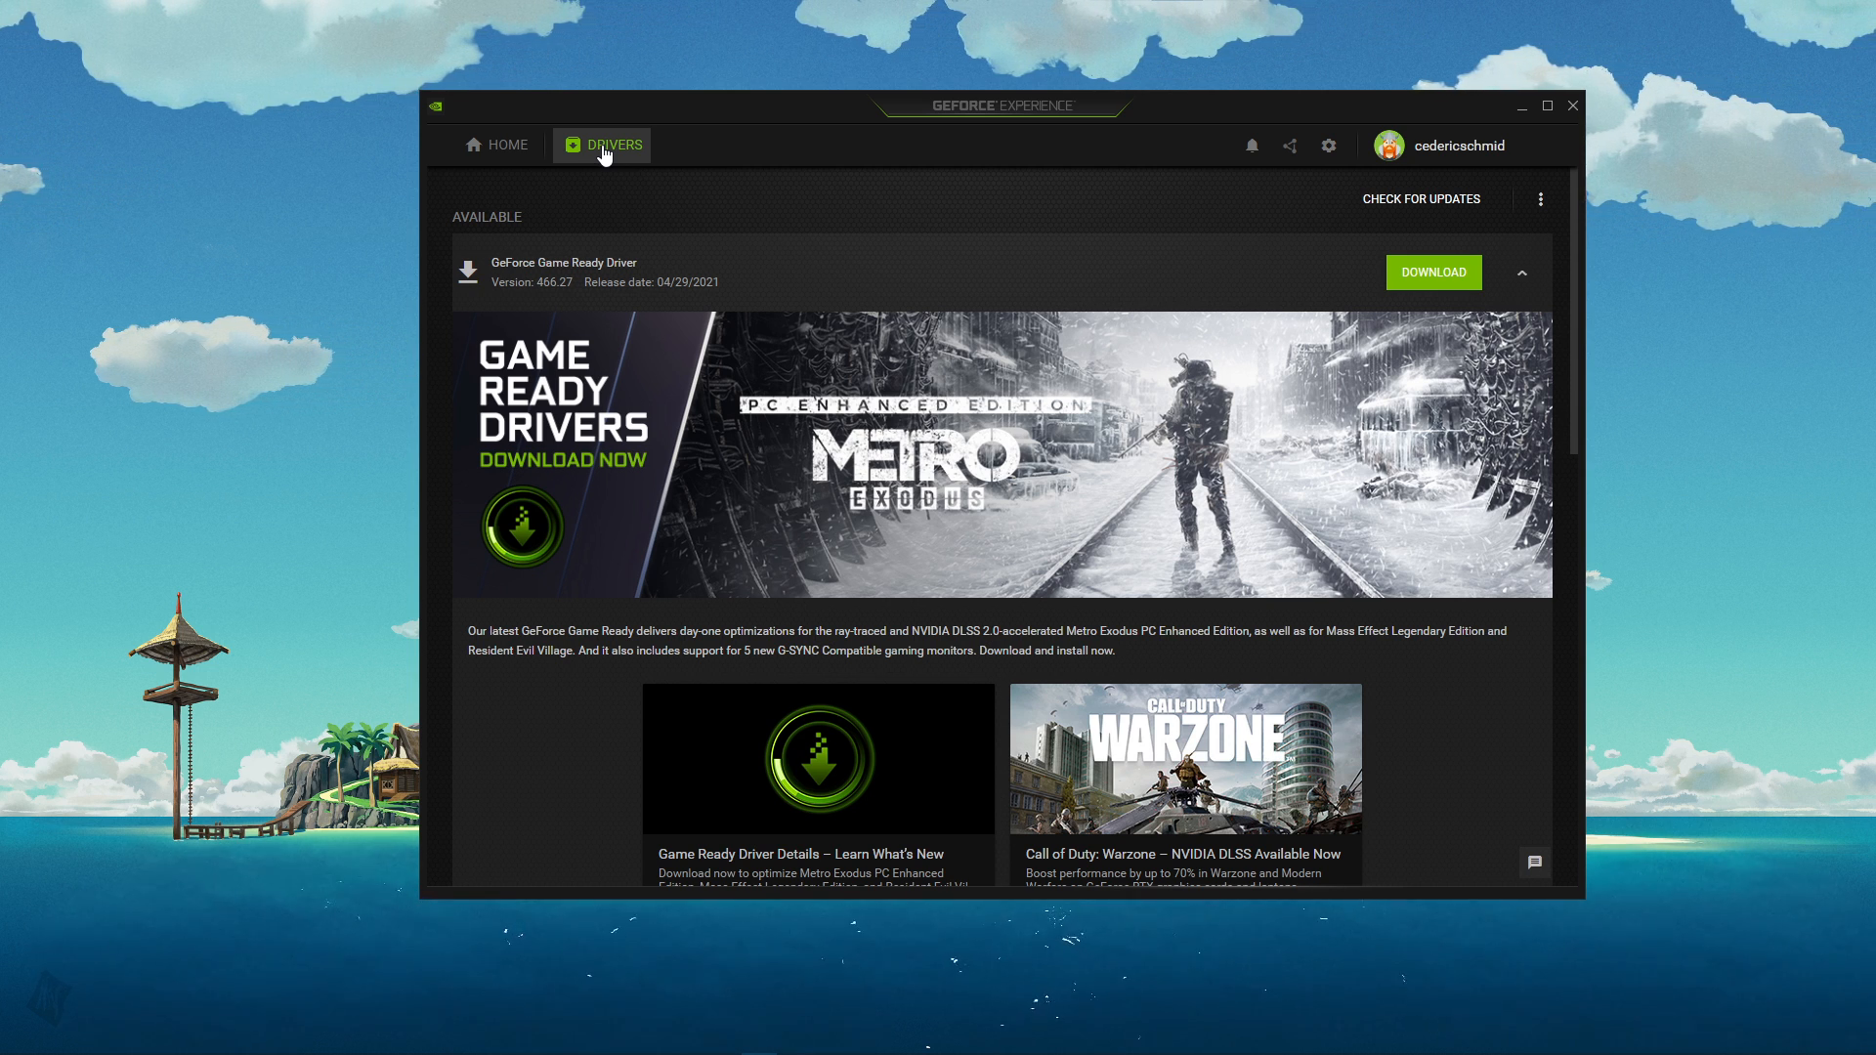
pyautogui.moveTo(653, 149)
pyautogui.write('upda')
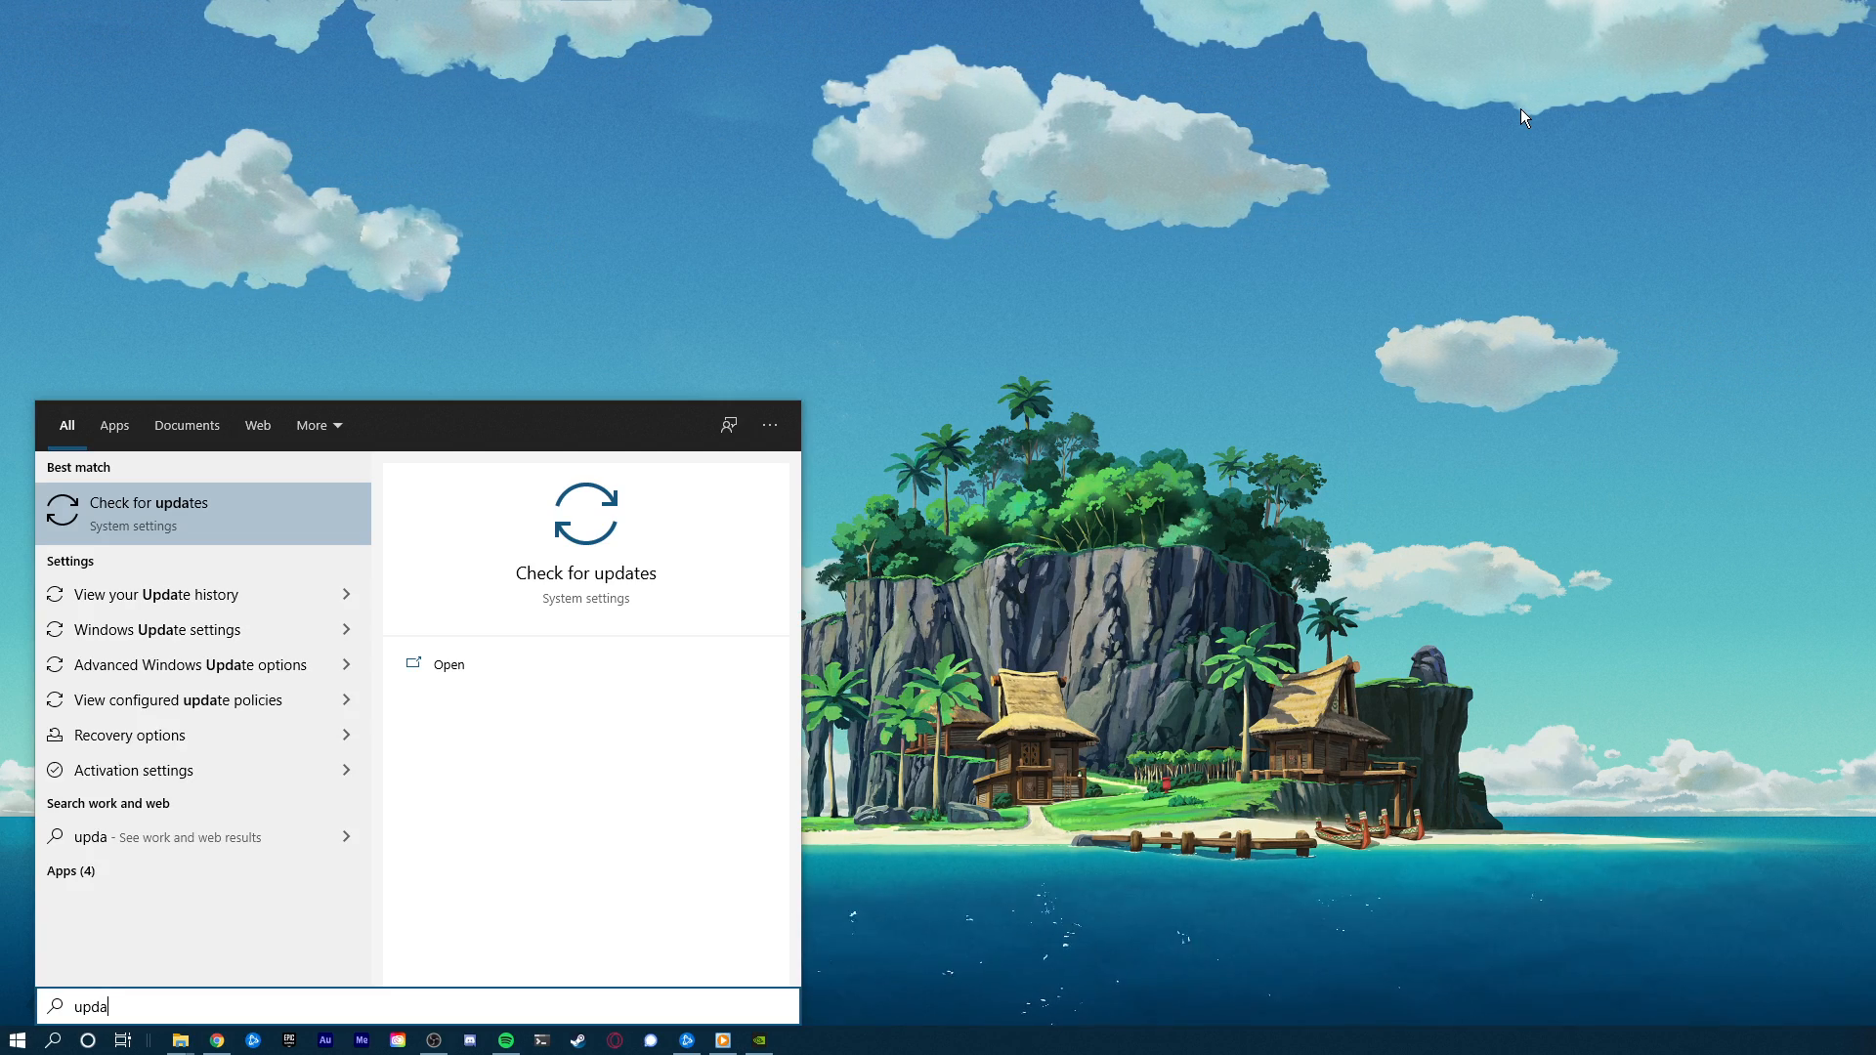
# Start a fresh check for updates on the Windows Update page.
pyautogui.click(149, 510)
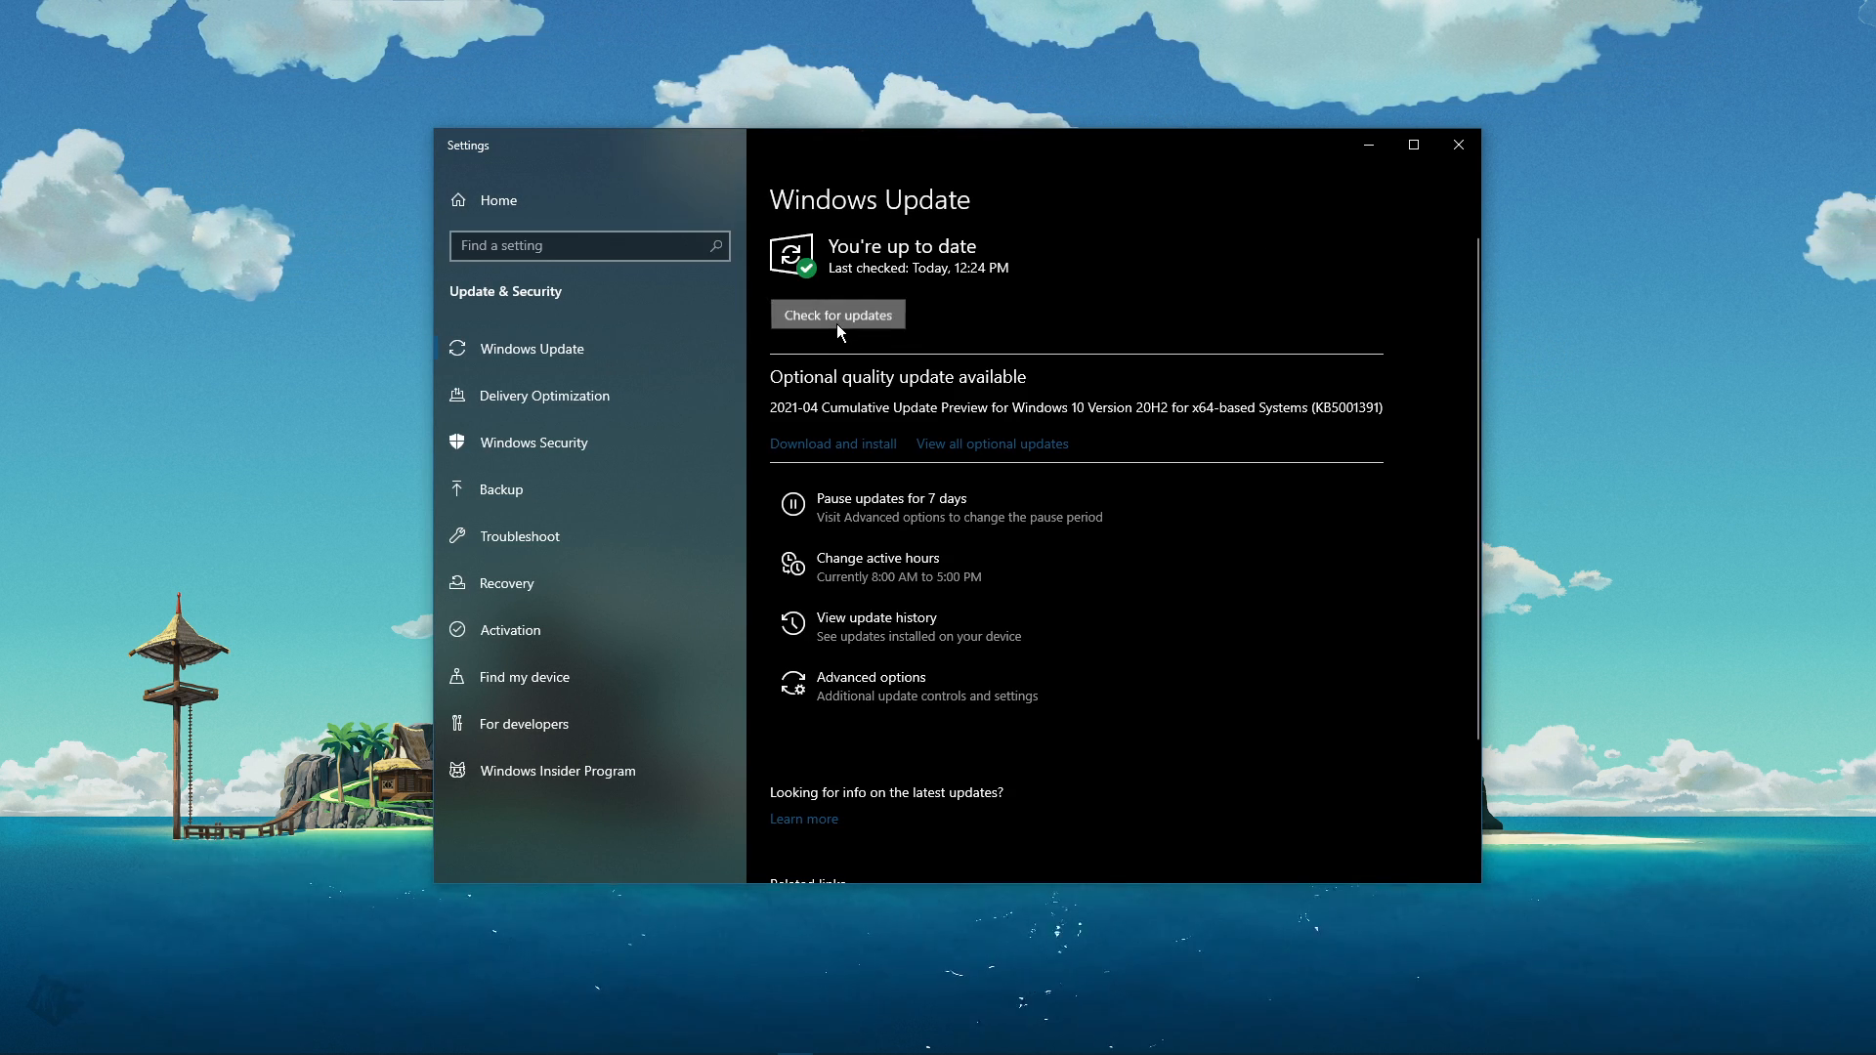
pyautogui.click(836, 312)
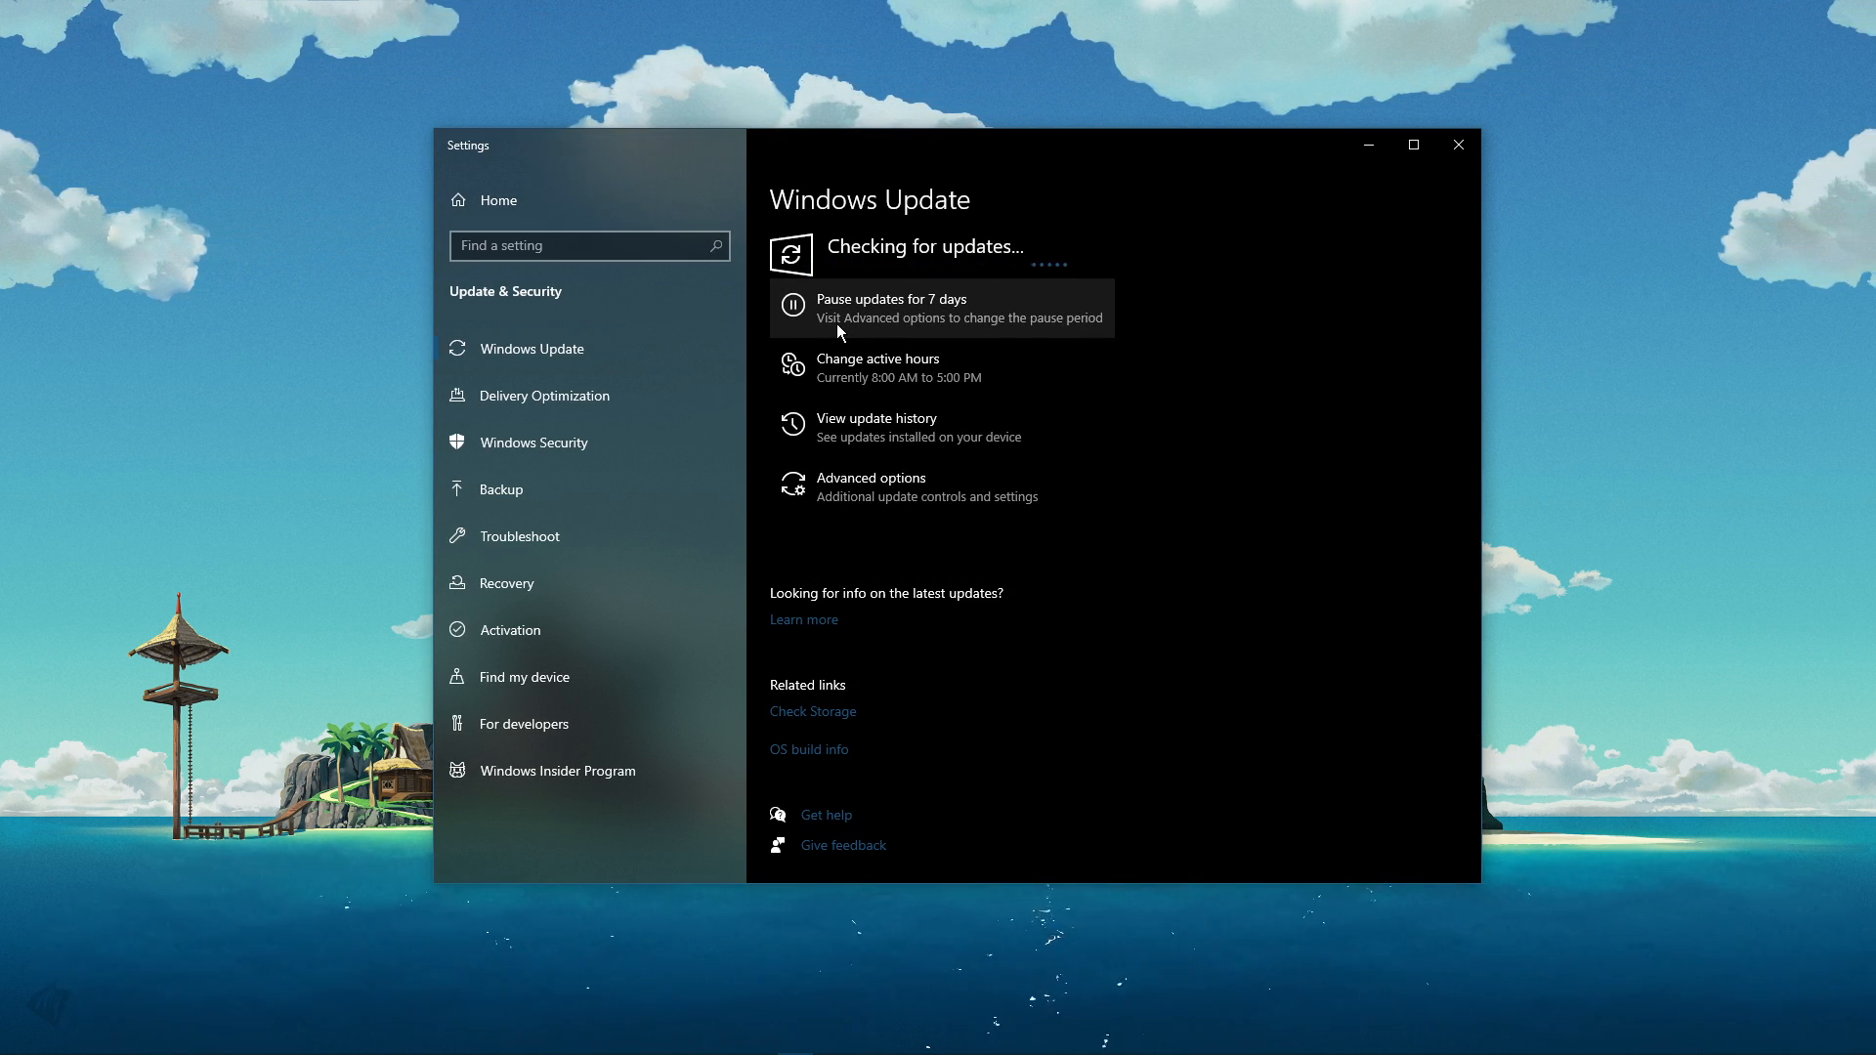